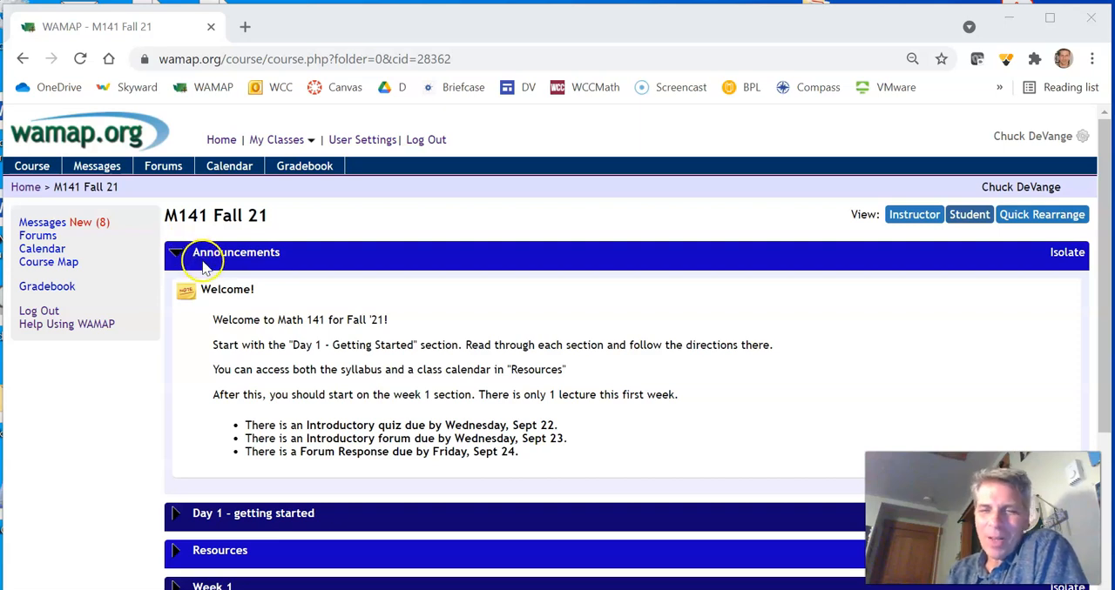
mouse_move(231, 303)
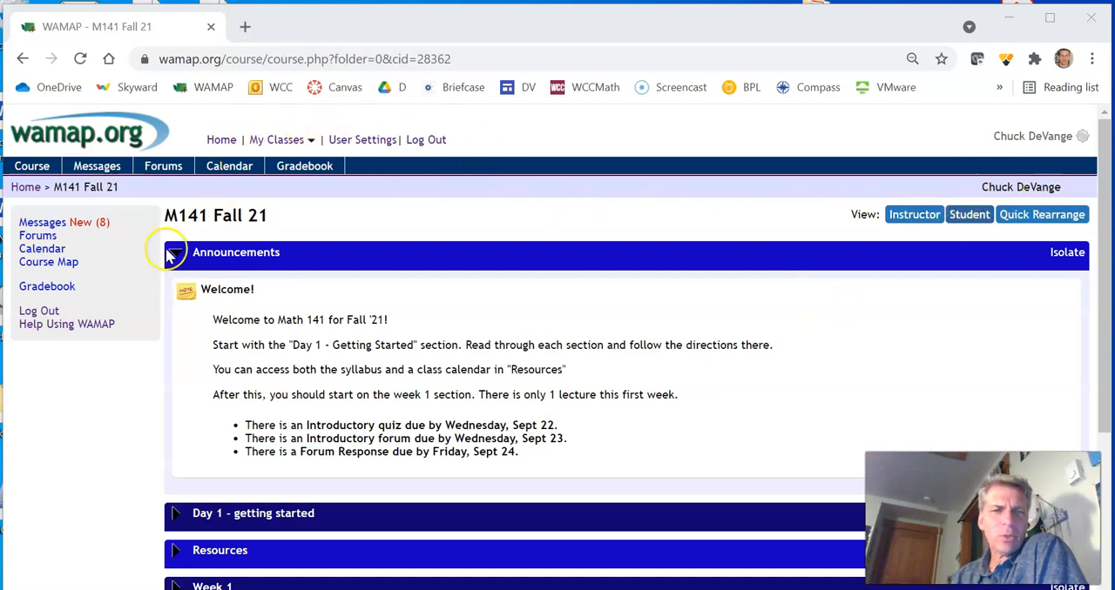
Collapse the Announcements and Week 2 sections, then reopen Announcements
left_click(174, 253)
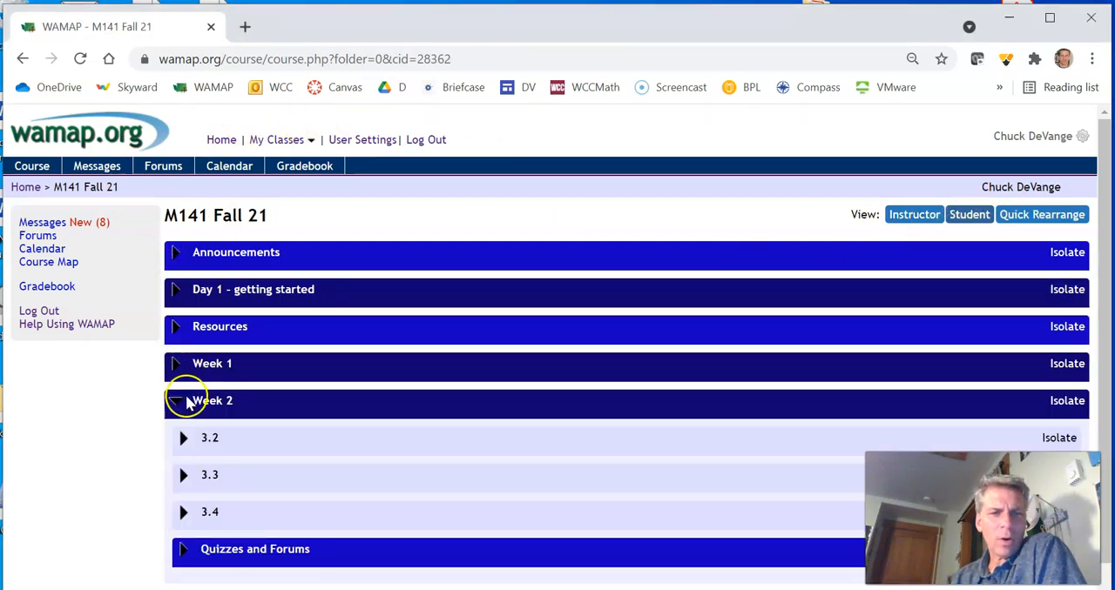
left_click(175, 401)
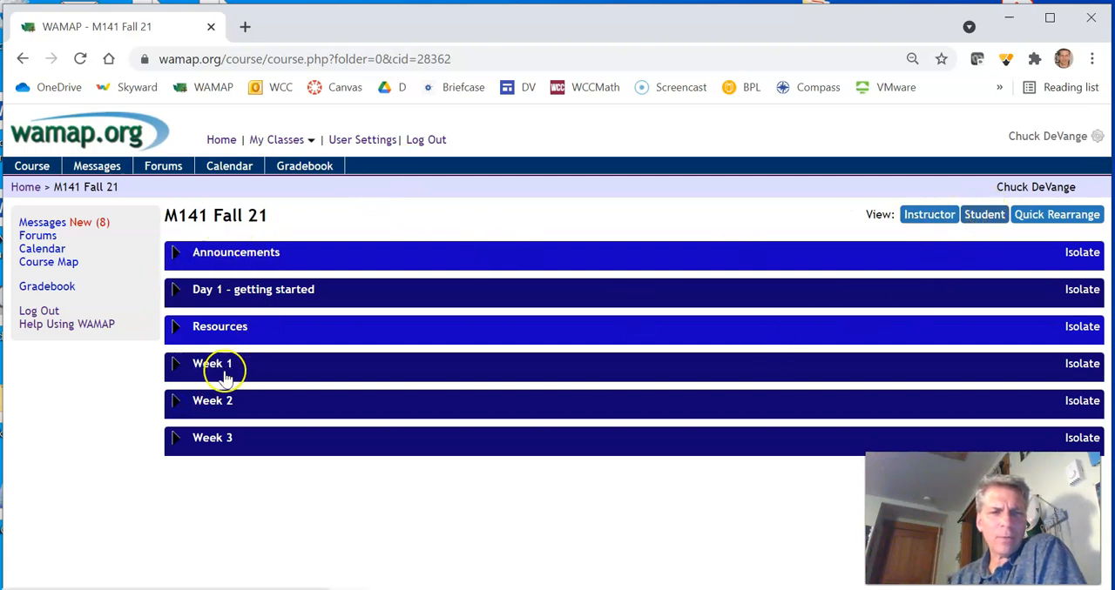
mouse_move(222, 454)
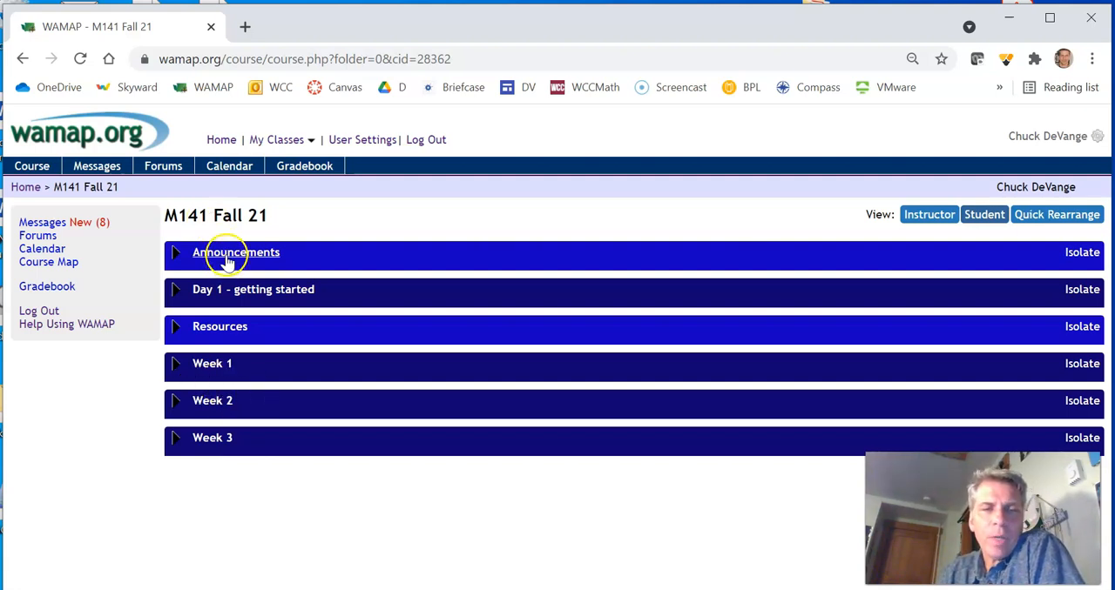
left_click(236, 252)
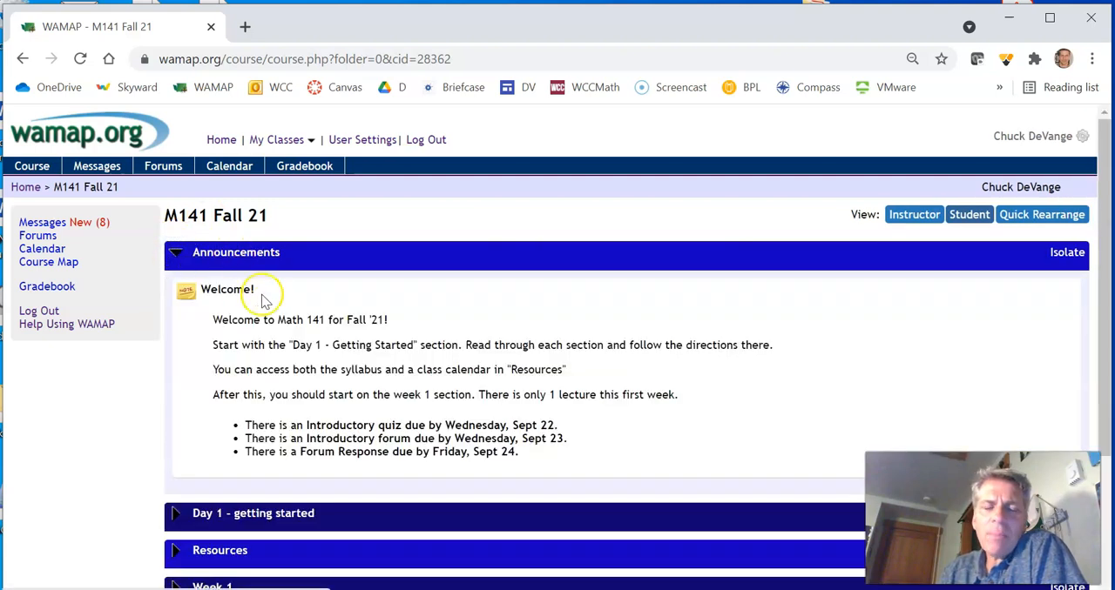
mouse_move(361, 364)
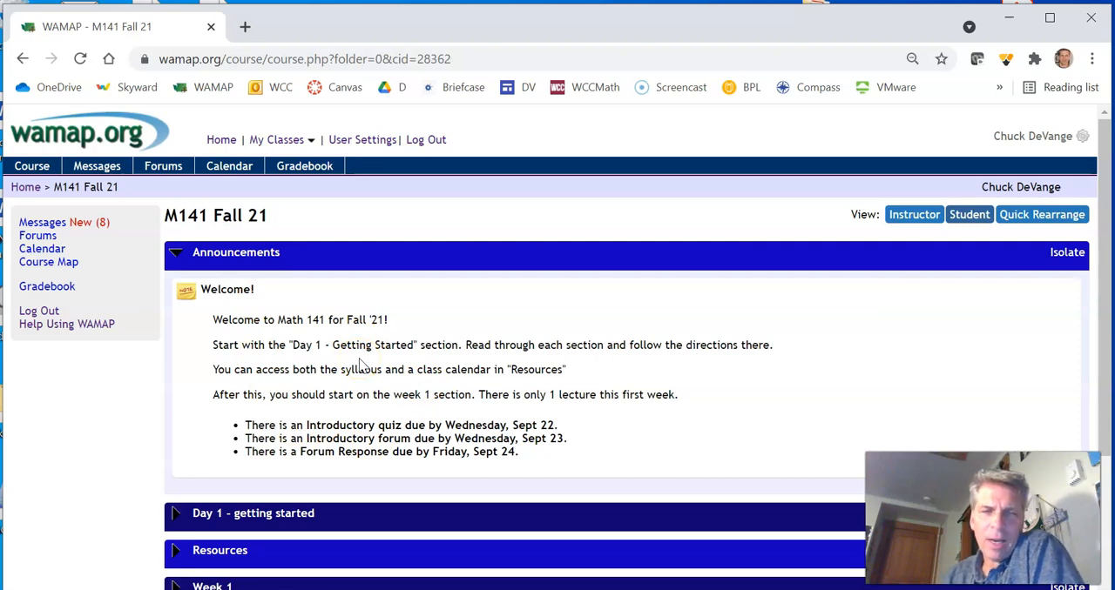
mouse_move(309, 501)
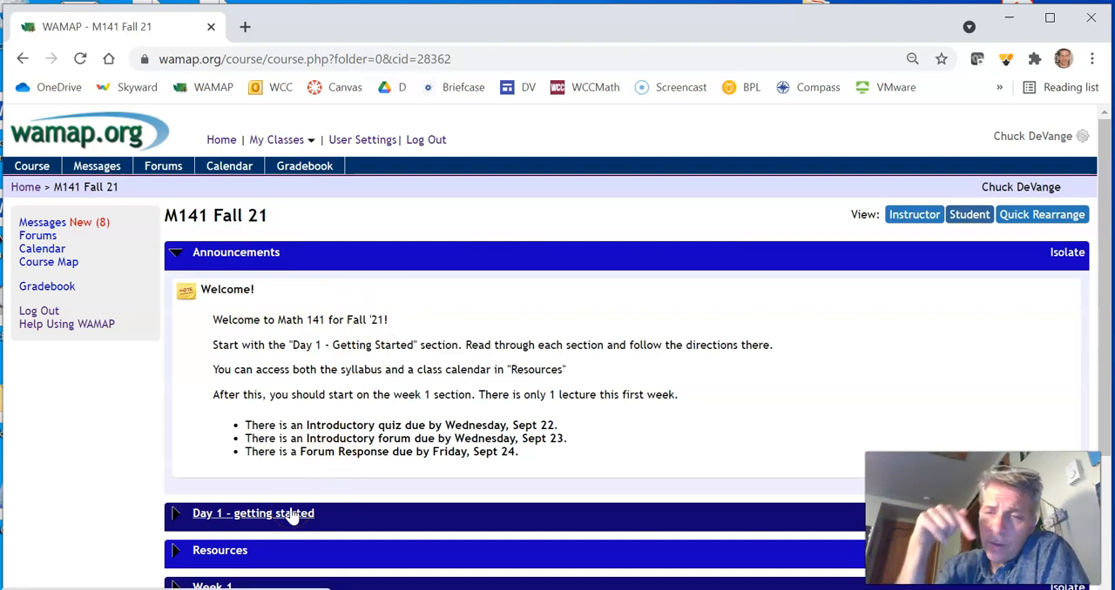
mouse_move(462, 466)
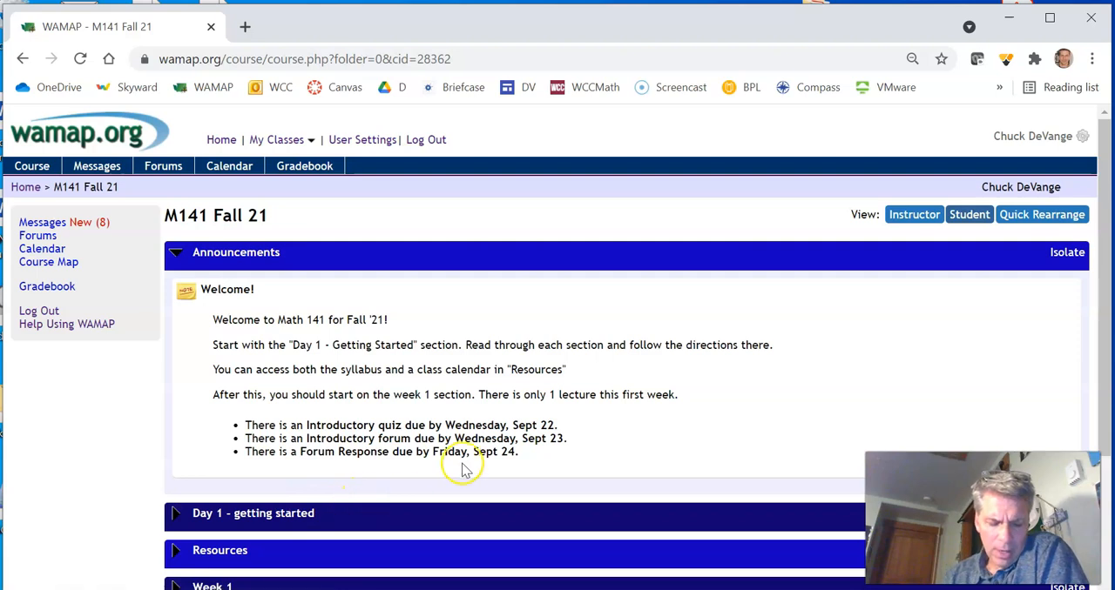
Switch the course to instructor editing view, then back to student view
scroll("down", 3)
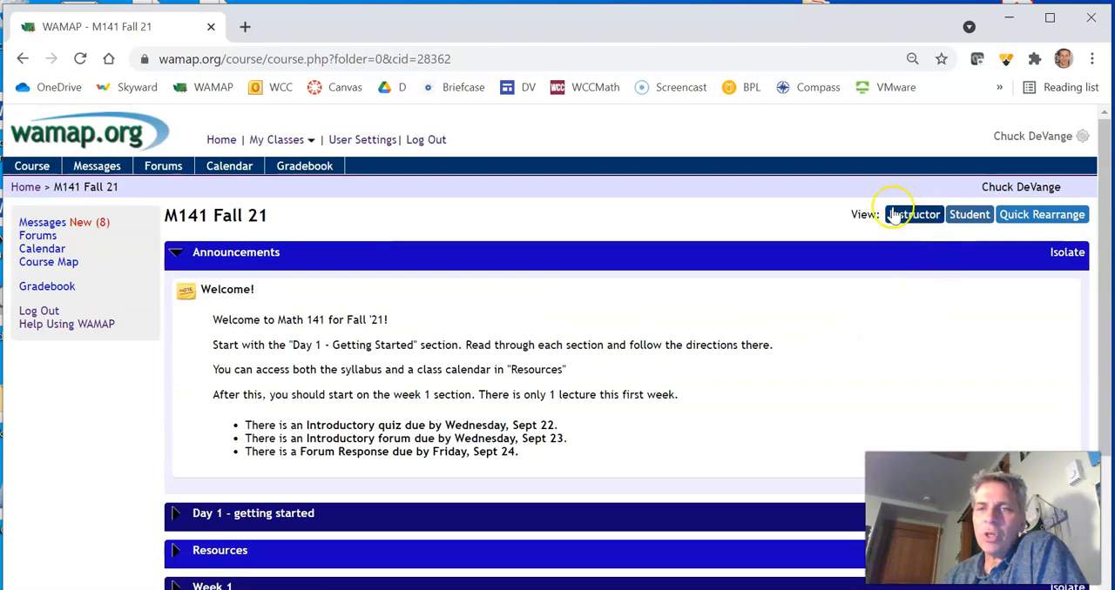
left_click(912, 214)
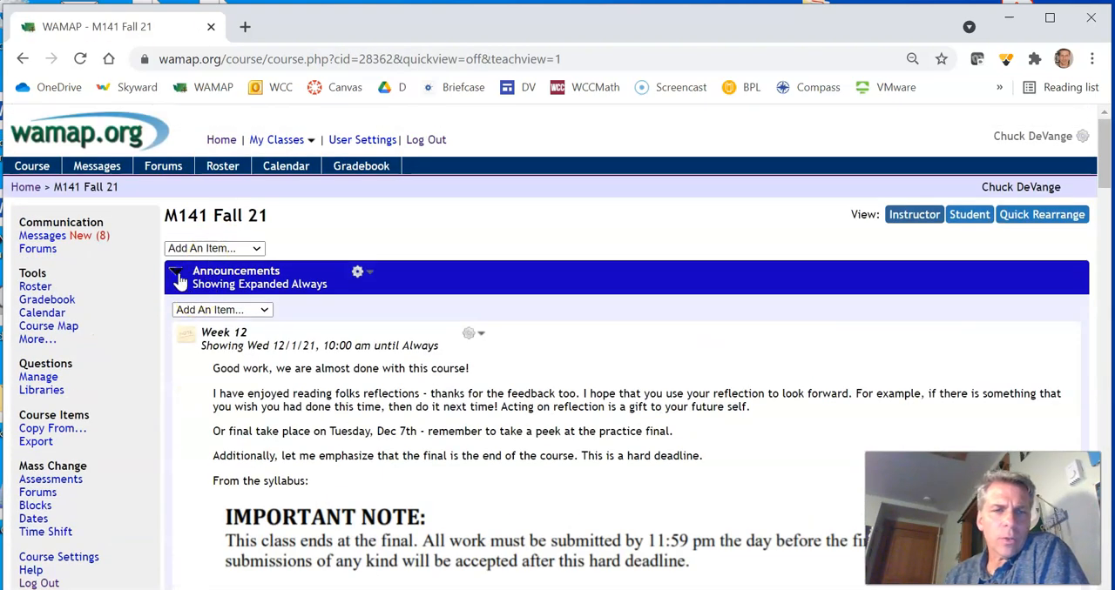
scroll("down", 3)
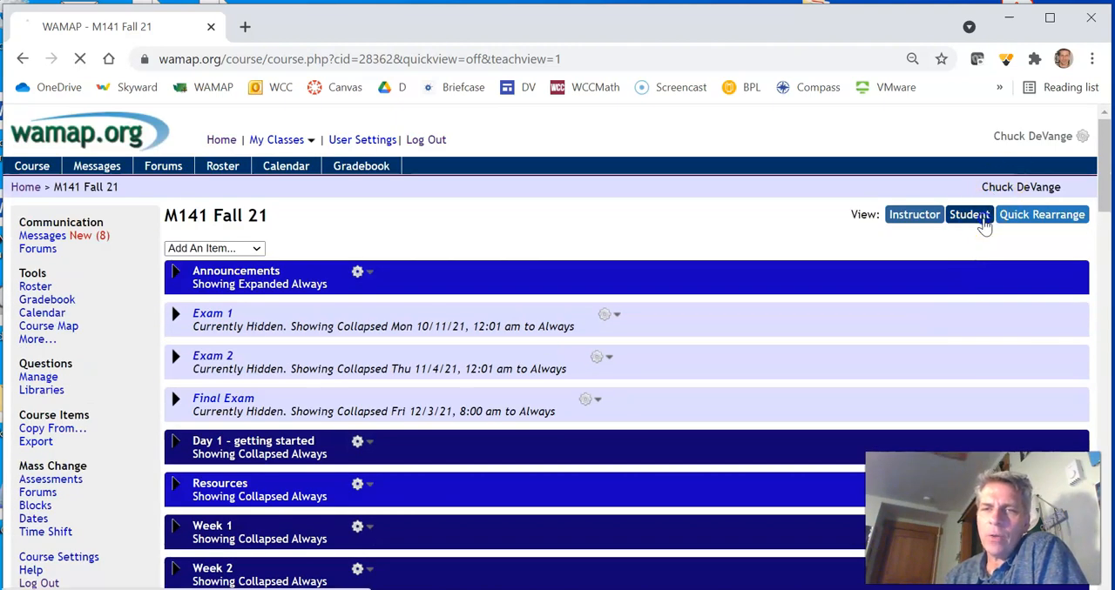
left_click(968, 214)
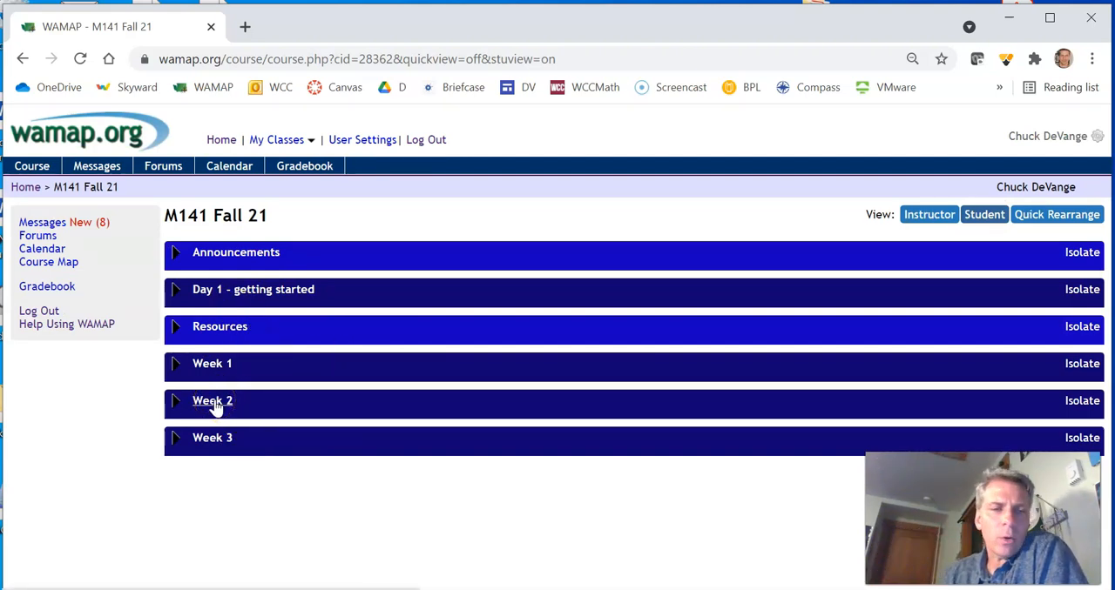
Expand Week 2, preview then collapse 3.2, and open Quizzes and Forums (PQ1, Forum 1, TQ 1)
left_click(212, 400)
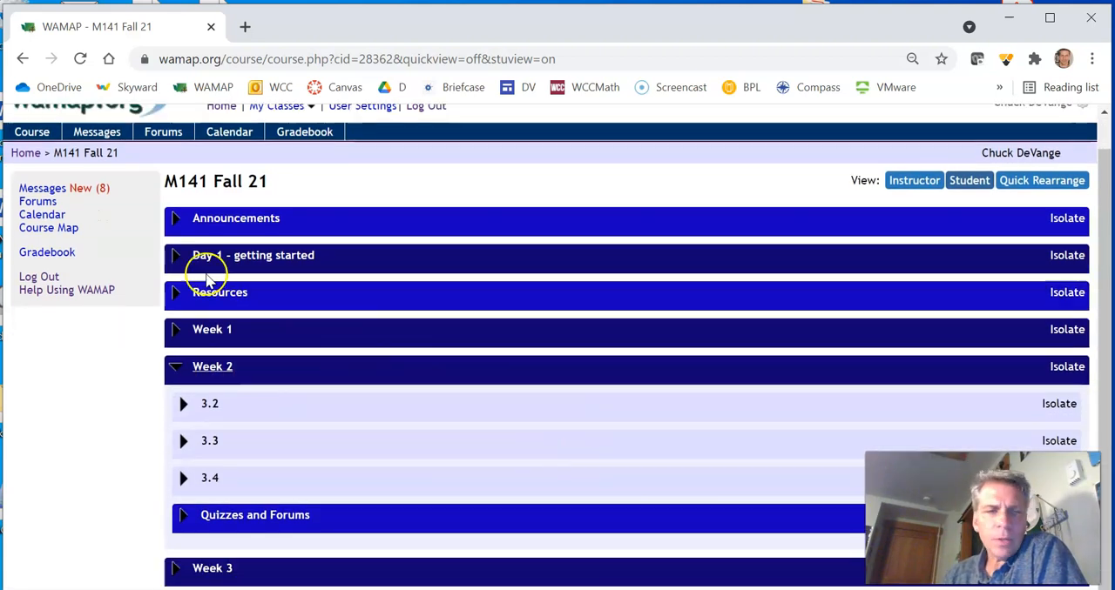
mouse_move(236, 462)
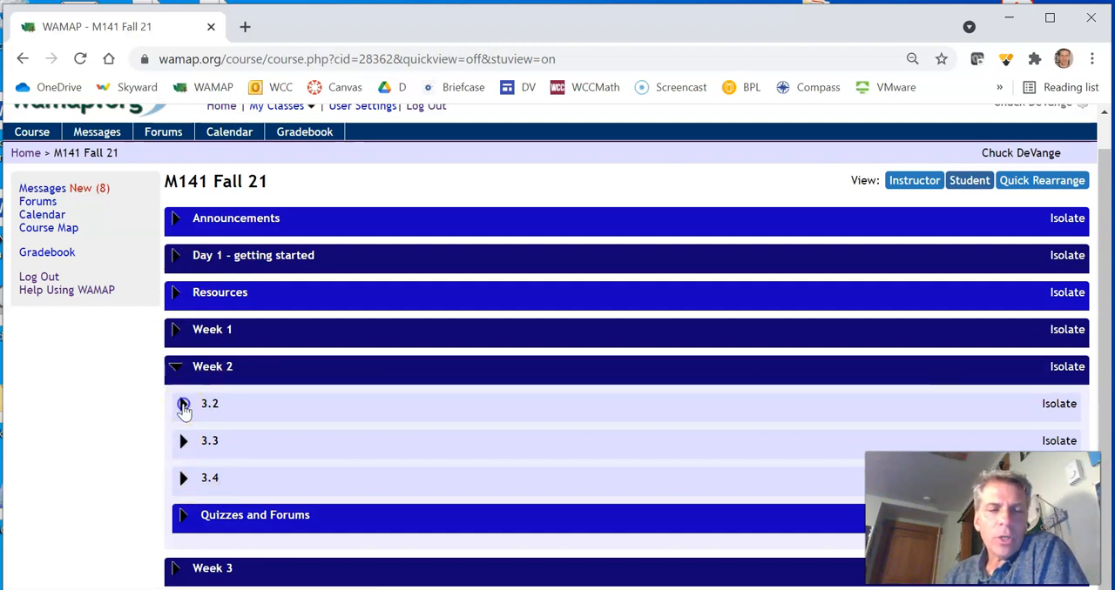
left_click(183, 403)
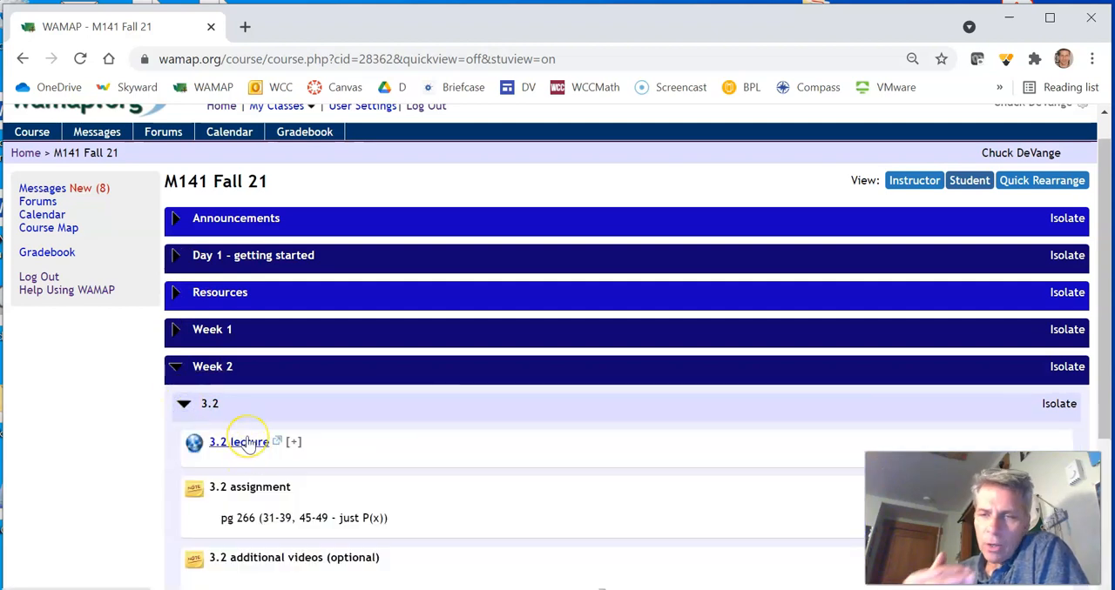
mouse_move(347, 466)
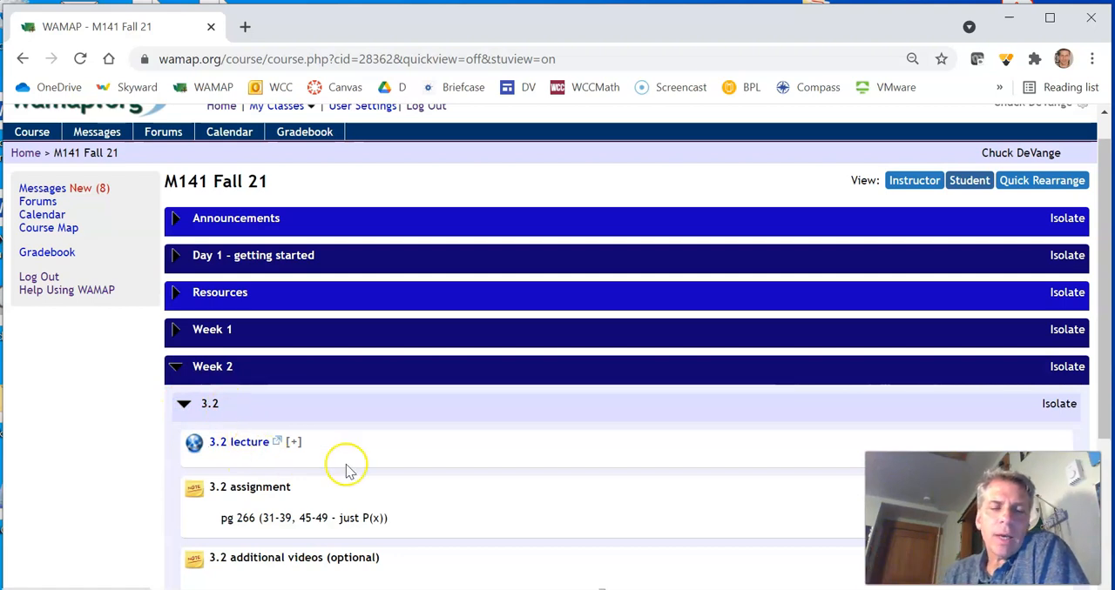
scroll("down", 3)
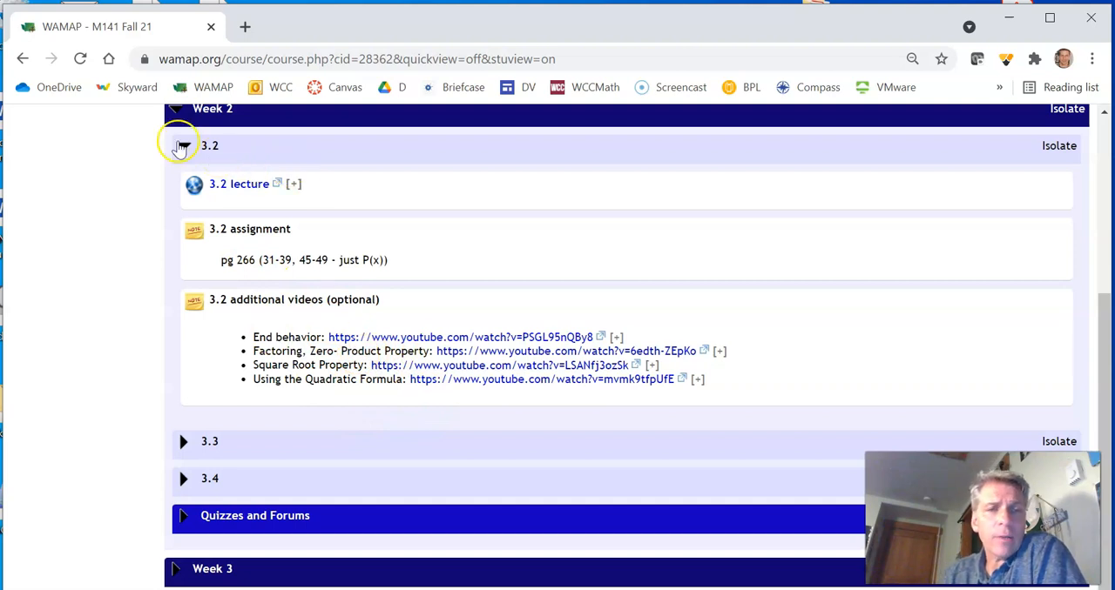
left_click(183, 146)
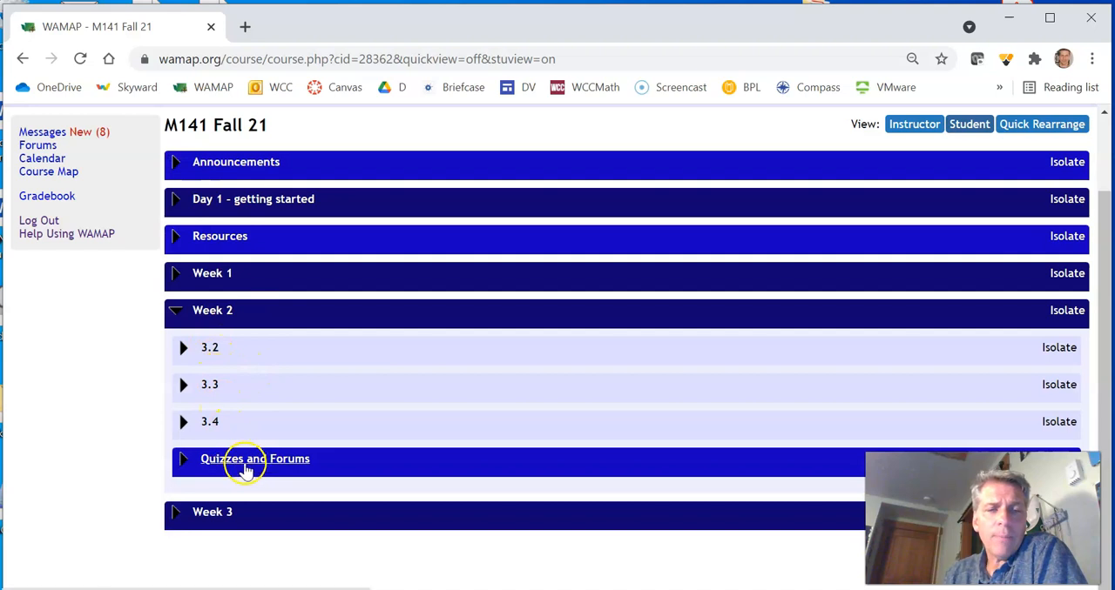
mouse_move(266, 459)
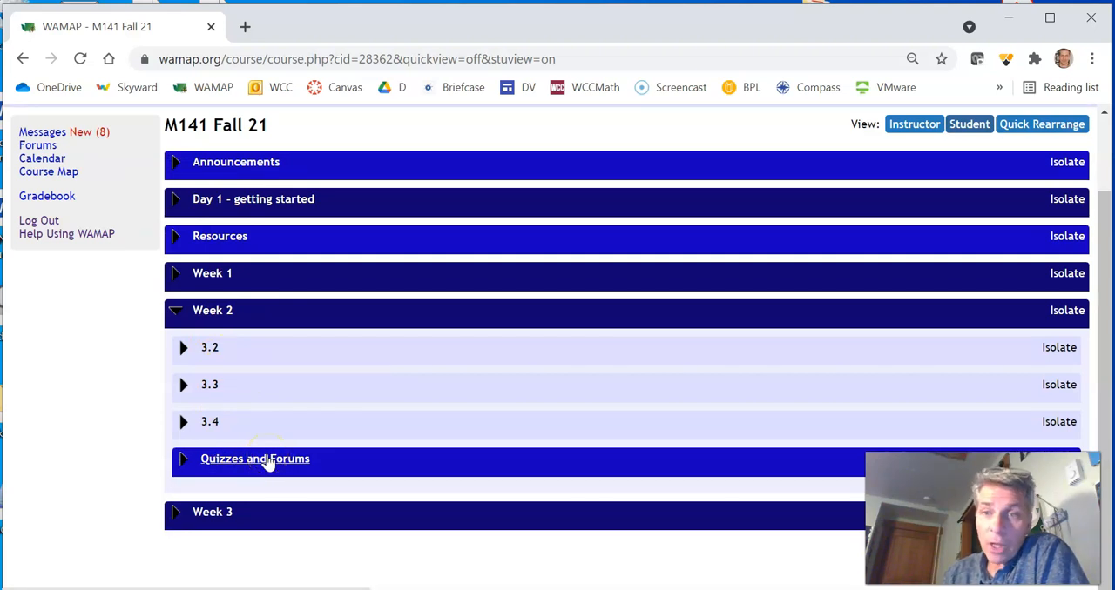
left_click(254, 458)
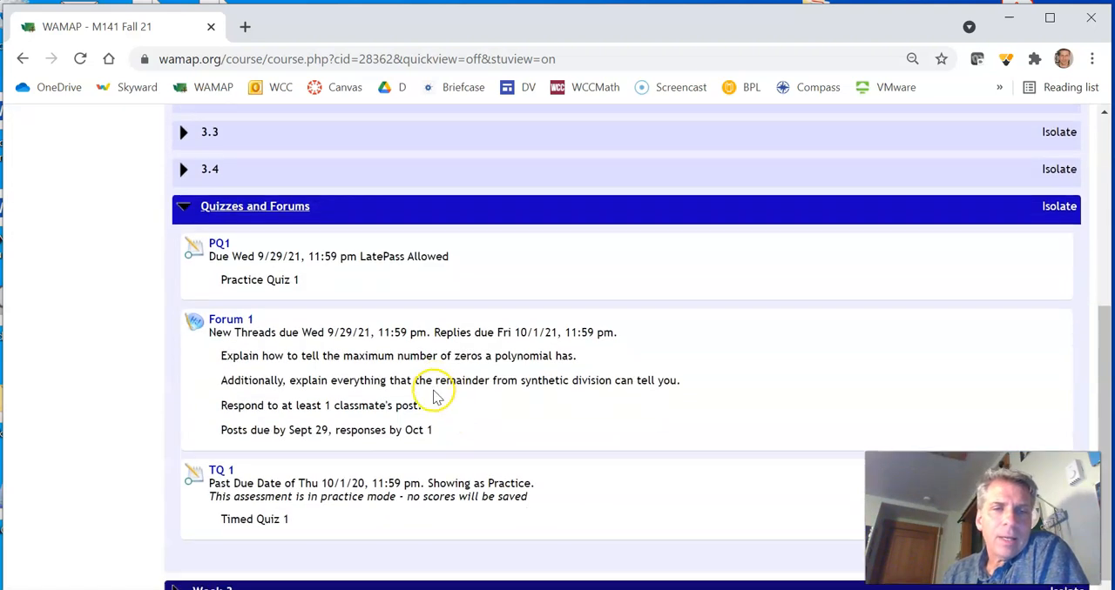
scroll("down", 3)
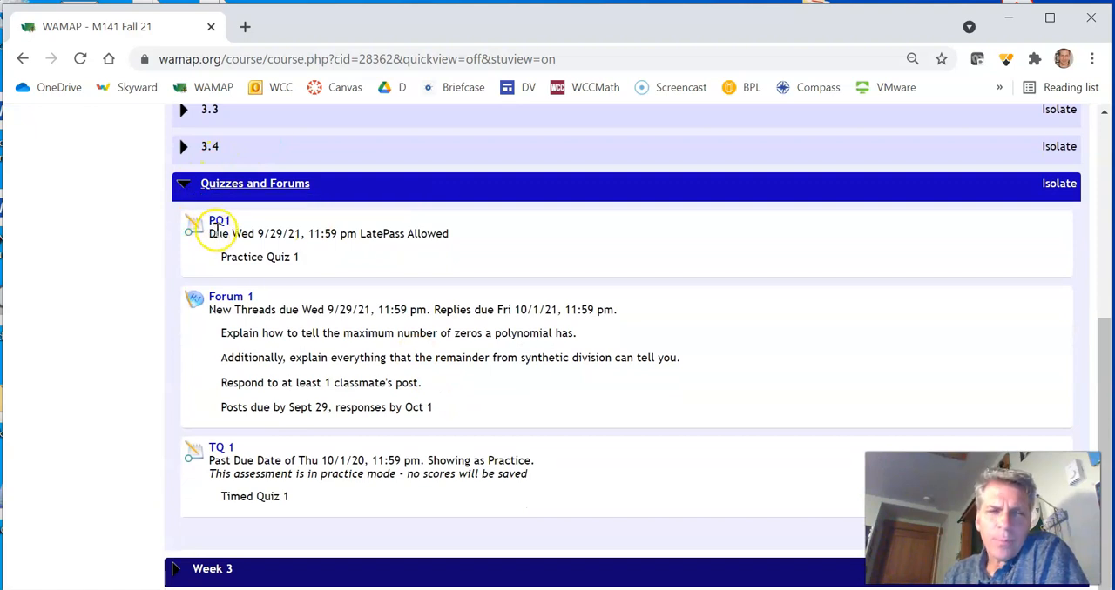
mouse_move(316, 165)
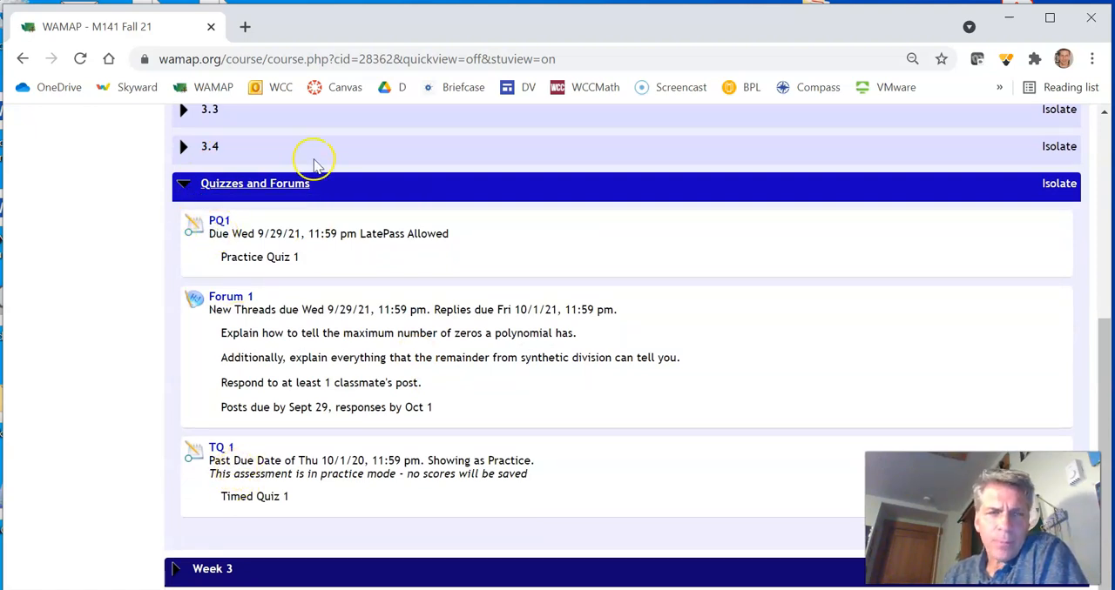
mouse_move(275, 434)
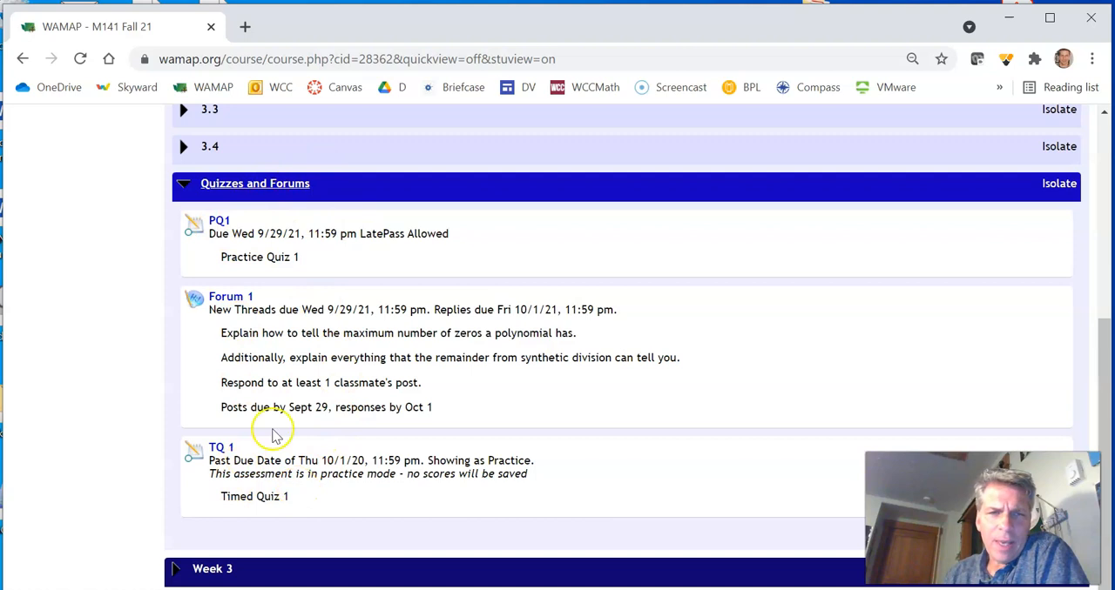
mouse_move(235, 322)
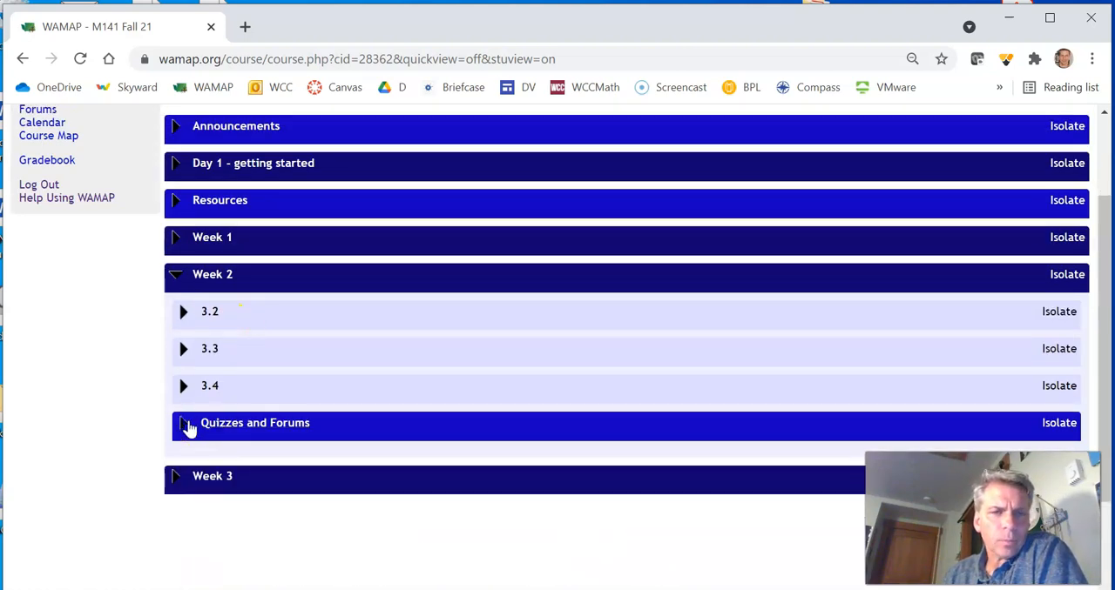
Collapse Week 2, open Week 3, then expand Resources to list Course Calendar and Syllabus
left_click(175, 274)
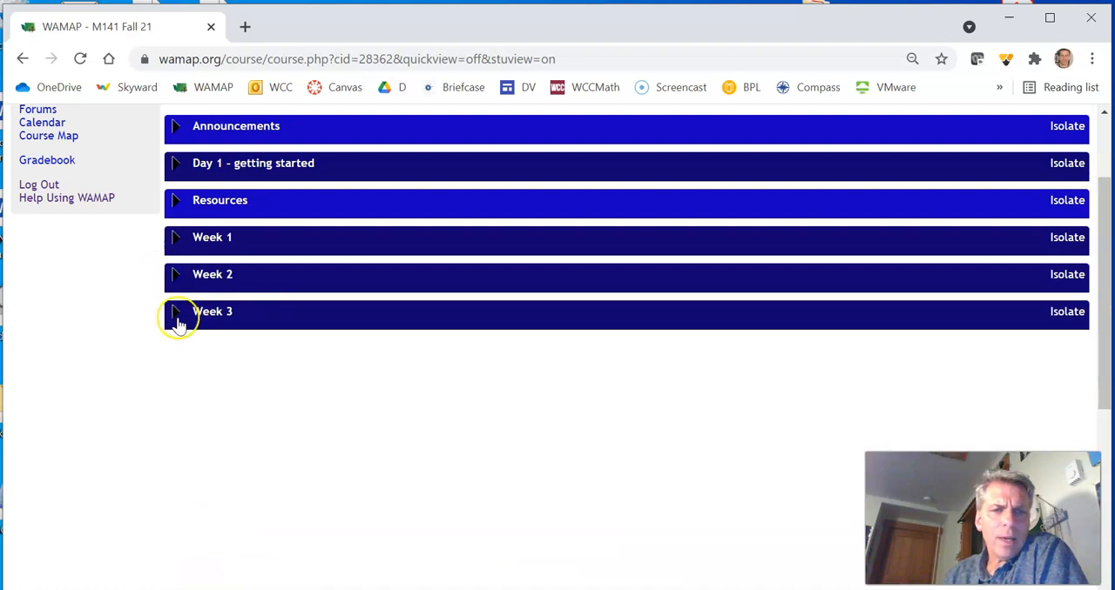
left_click(175, 312)
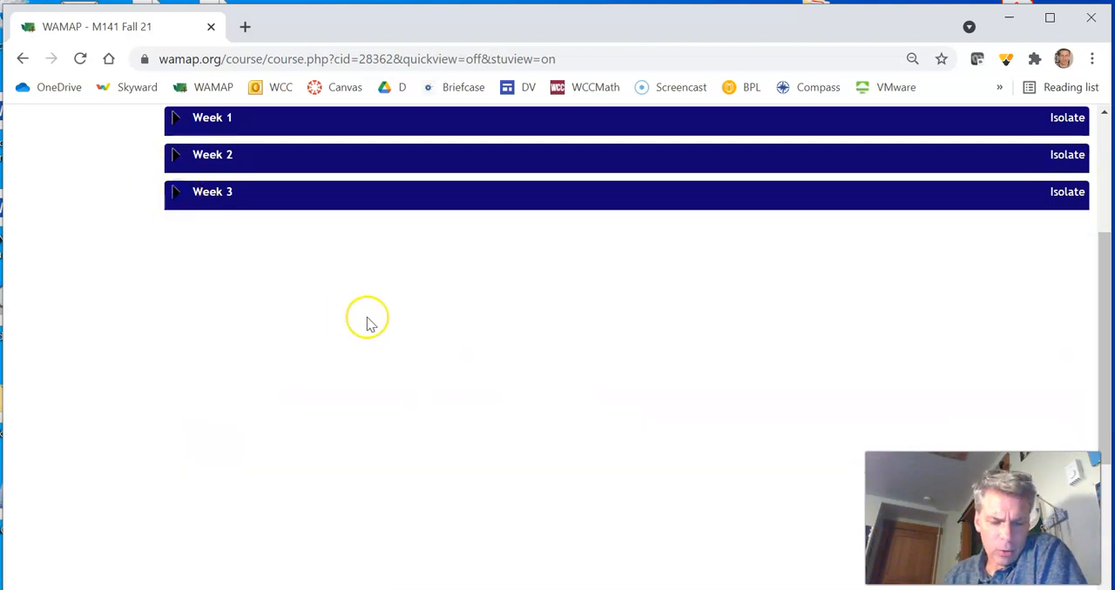
mouse_move(355, 282)
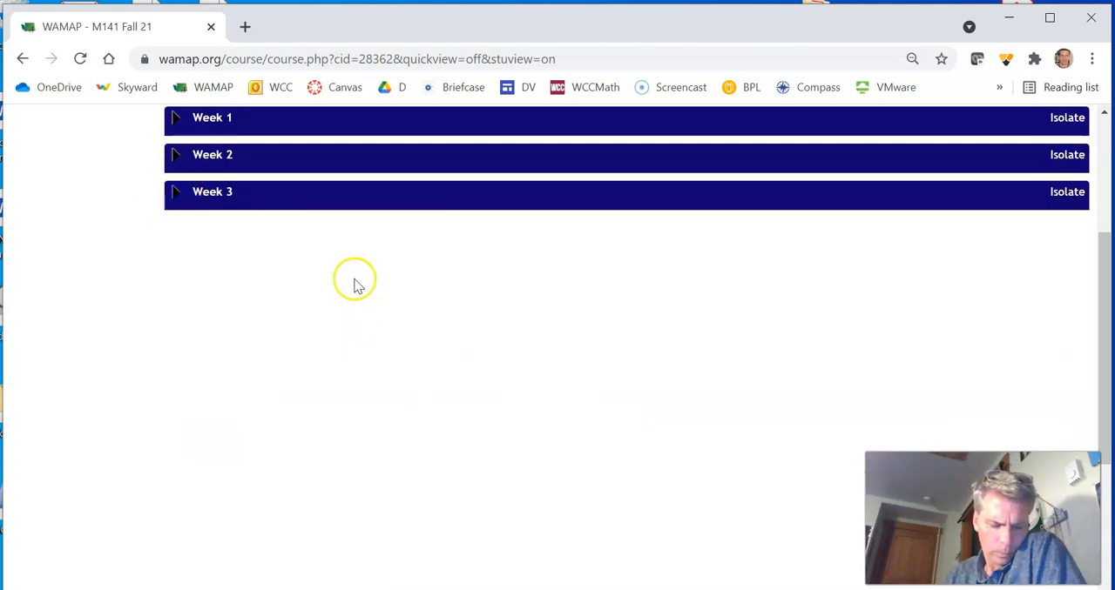
scroll("up", 3)
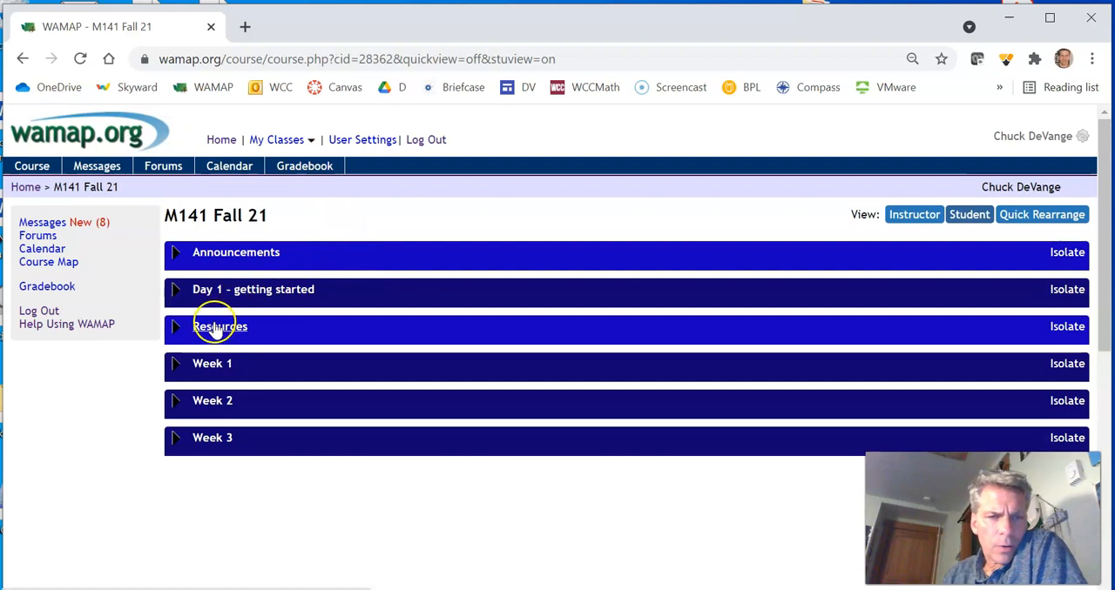
left_click(219, 326)
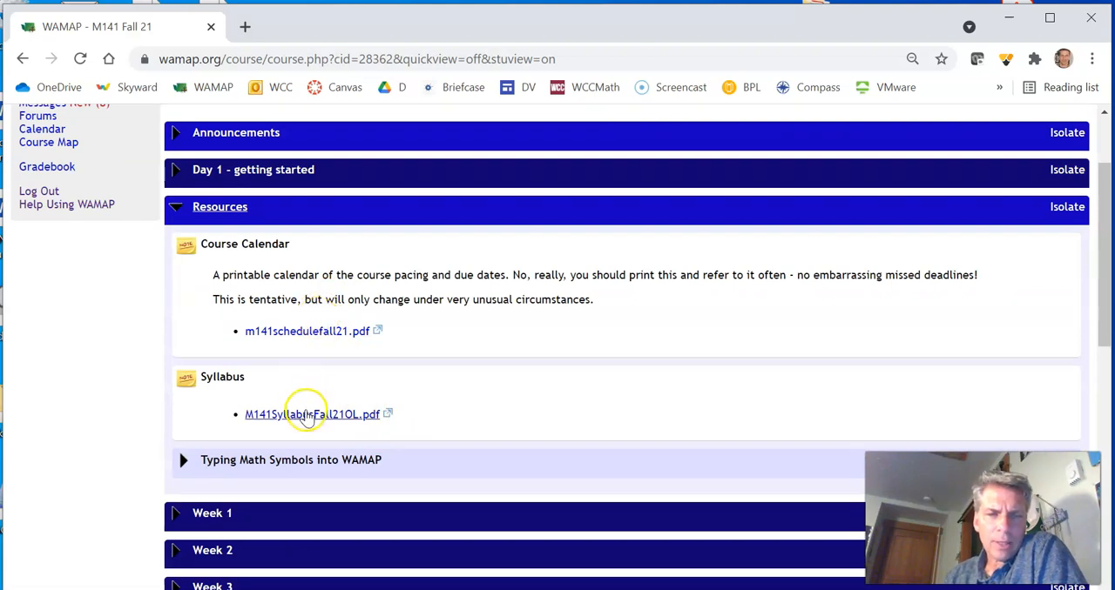
Open the M141SyllabusFall21OL.pdf syllabus in a new tab
left_click(312, 414)
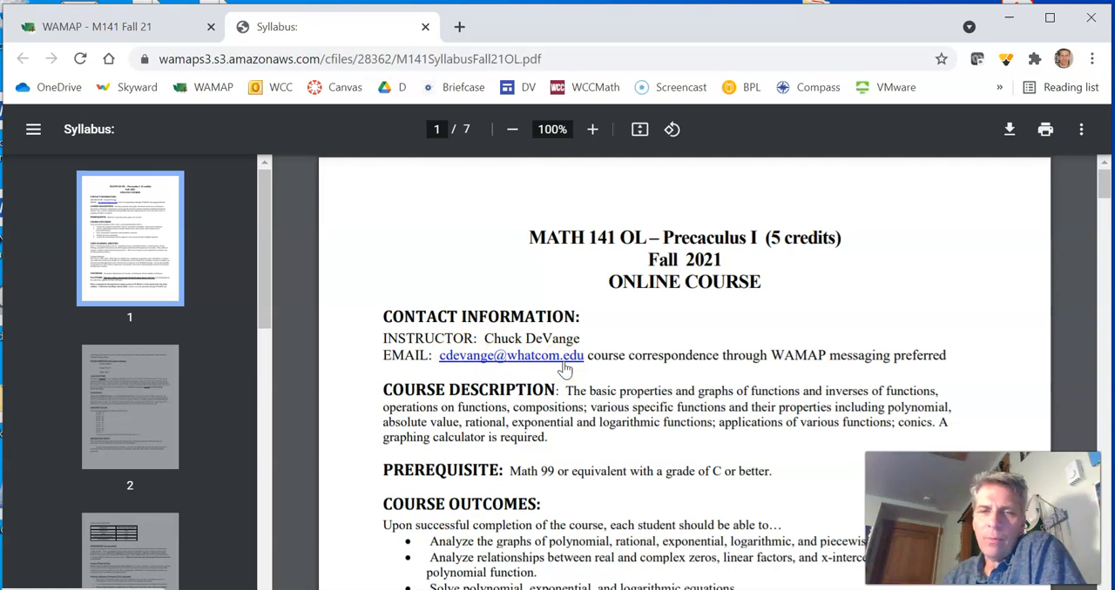
mouse_move(581, 373)
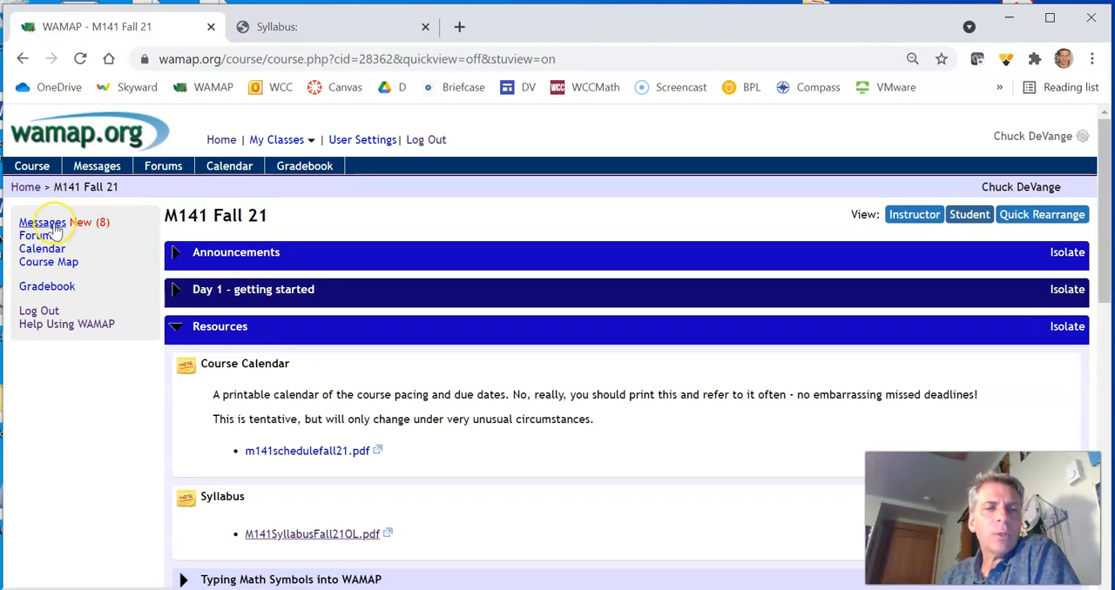
Open the course Messages list and start a new message
left_click(41, 222)
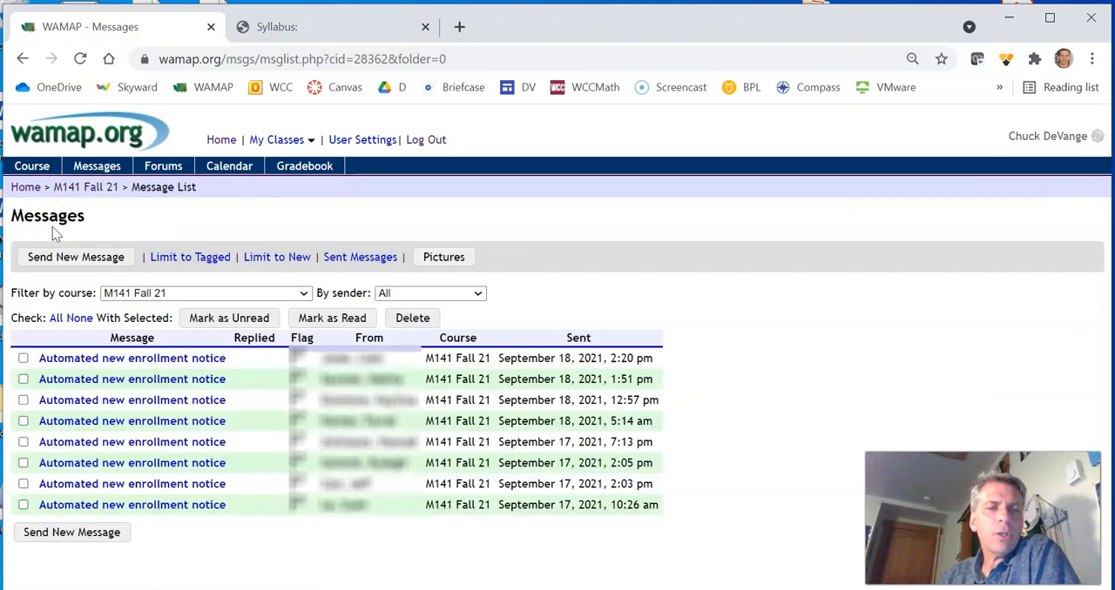
mouse_move(114, 267)
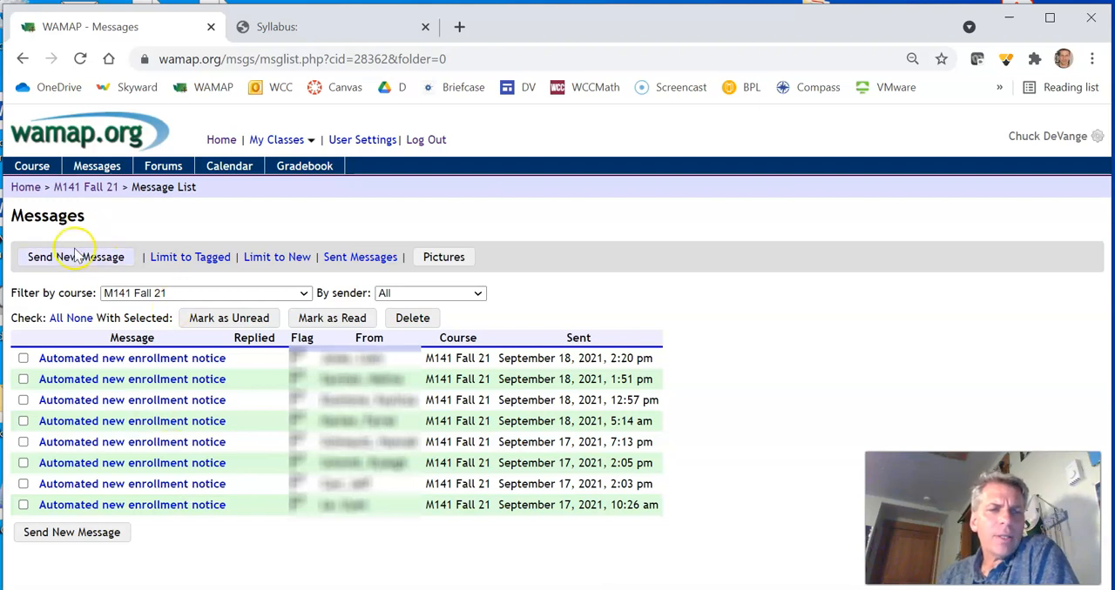
left_click(75, 257)
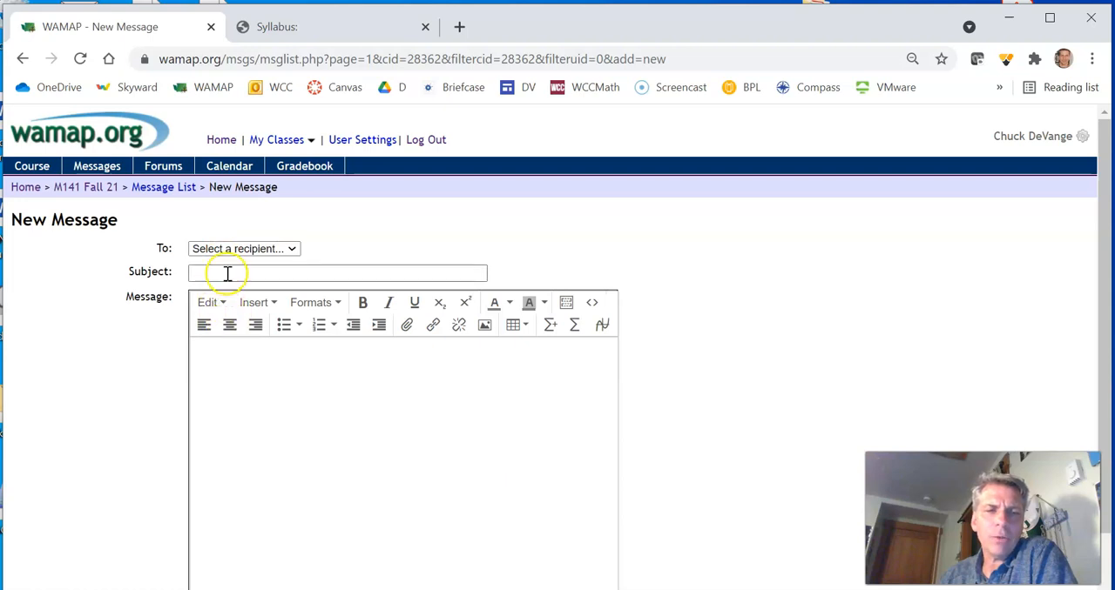
Enter subject 'math 141' and a body rendering (x²+5)/y as formatted math
type("math 142")
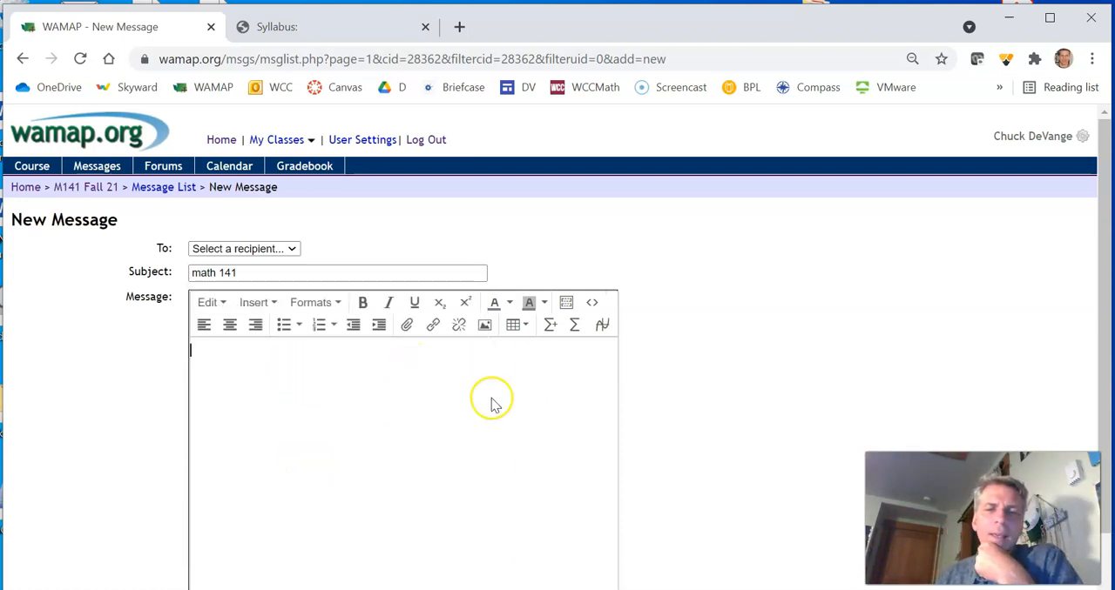
mouse_move(546, 347)
type("`(x^2+5")
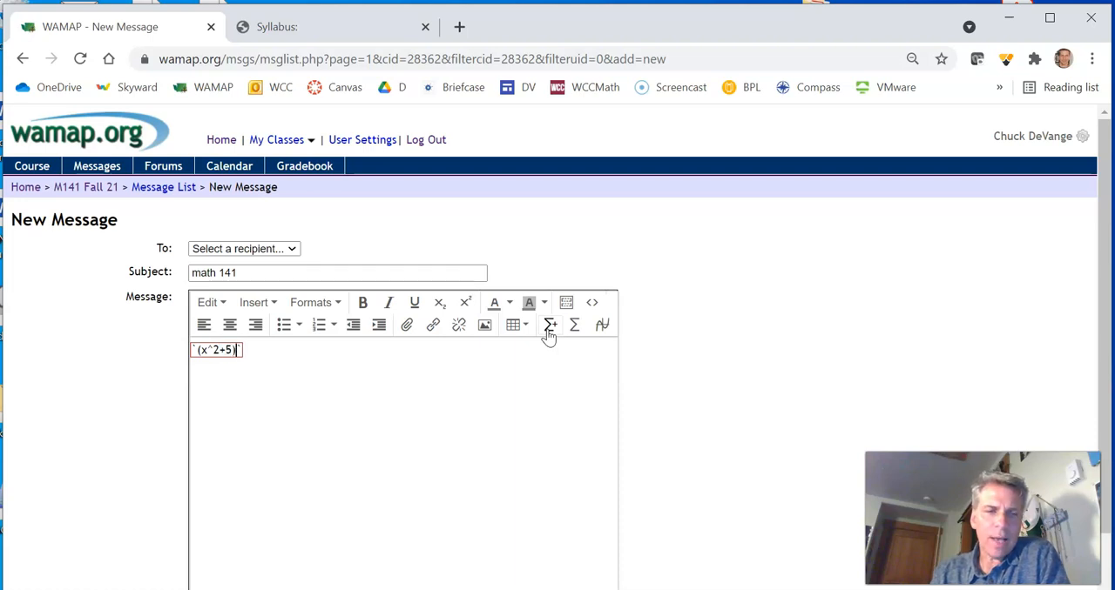
type("/y")
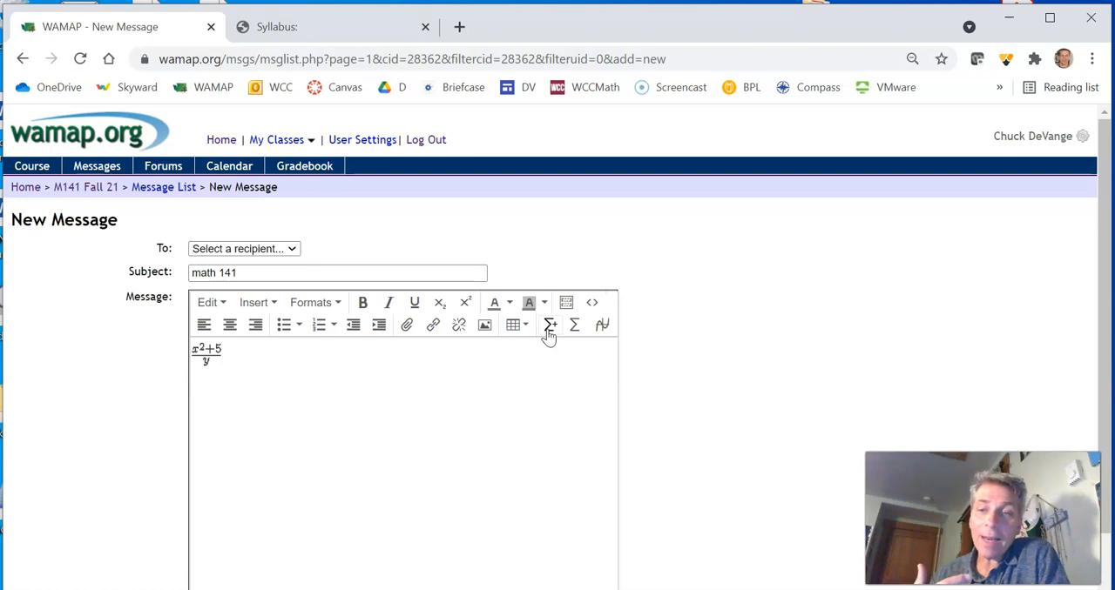
left_click(225, 352)
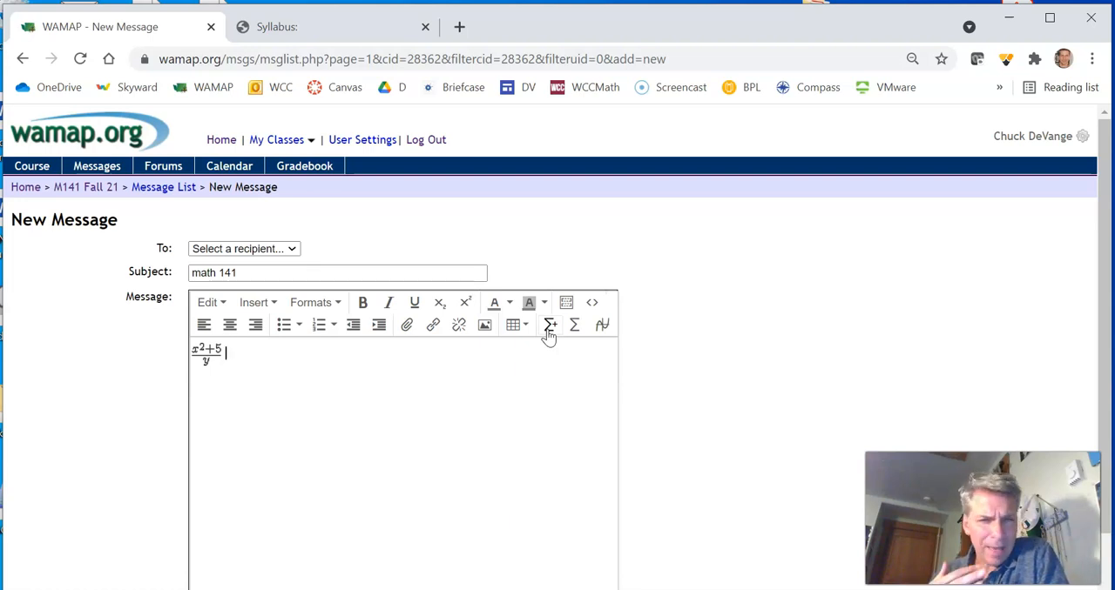
mouse_move(101, 136)
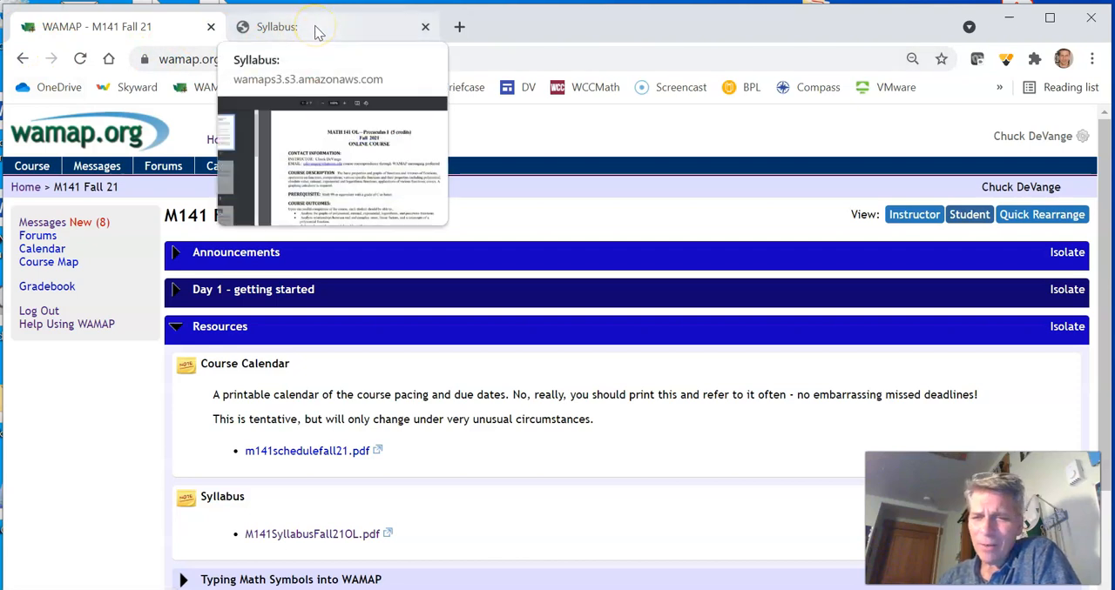
Return to the syllabus and scroll to page 2's exam schedule (Oct 14, Nov 9, Dec 7)
left_click(288, 26)
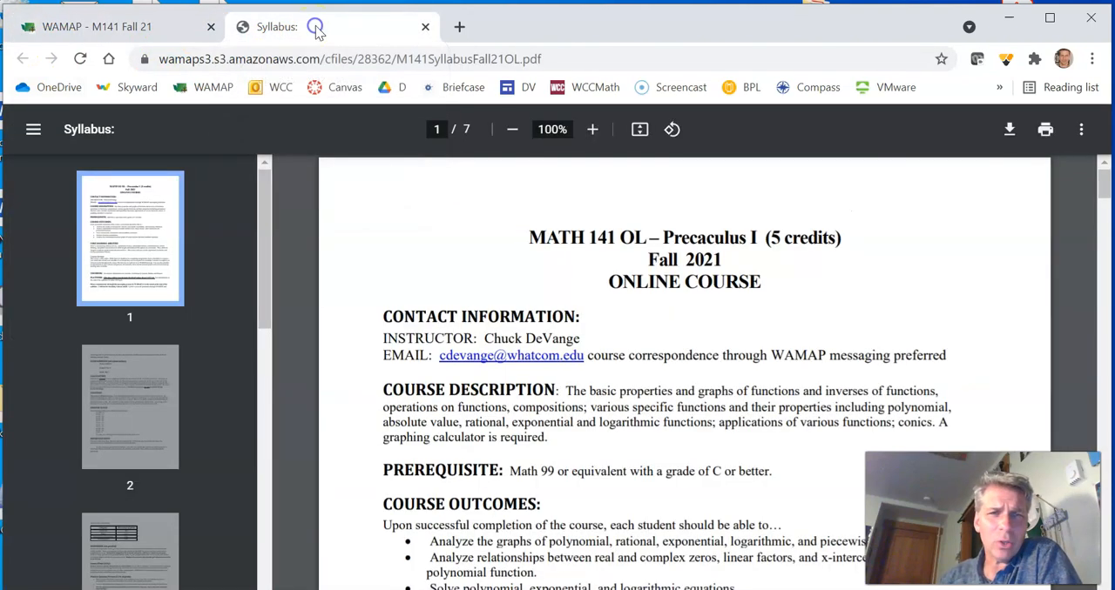
scroll("down", 3)
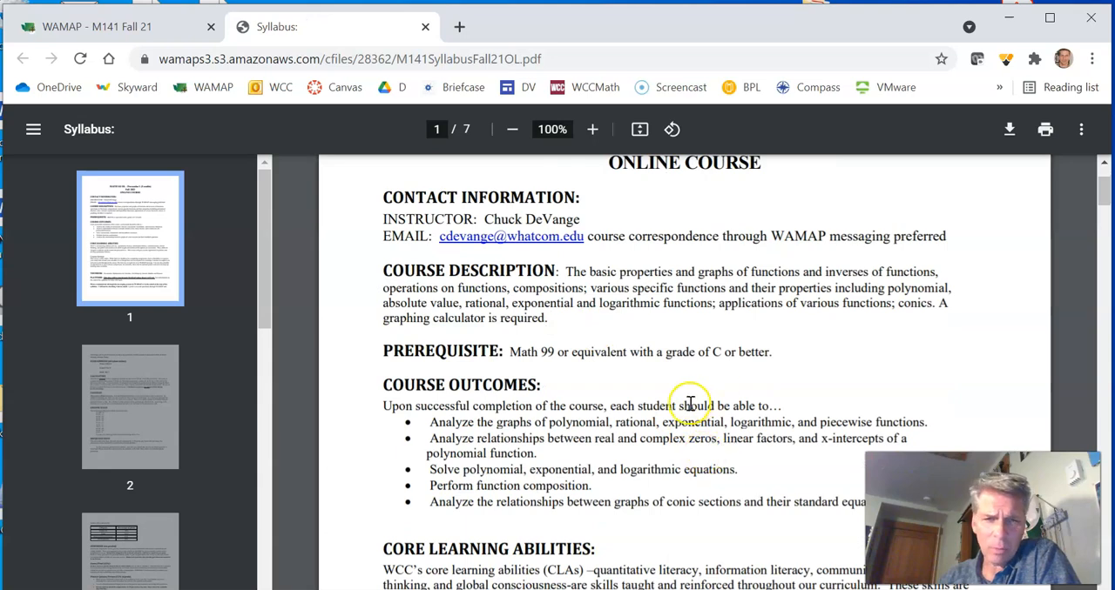
scroll("down", 3)
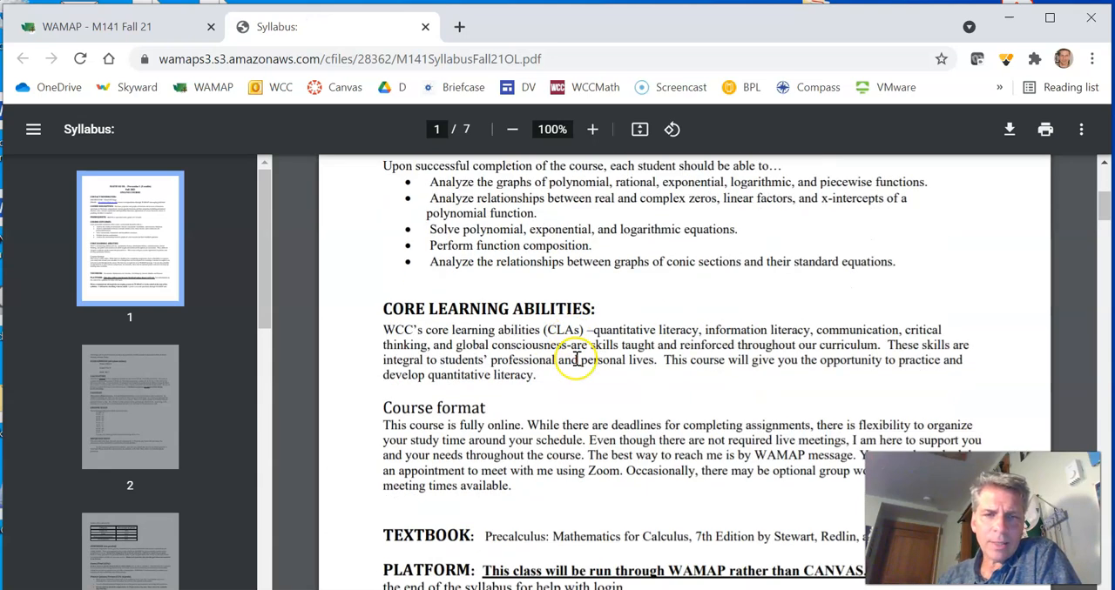
scroll("down", 3)
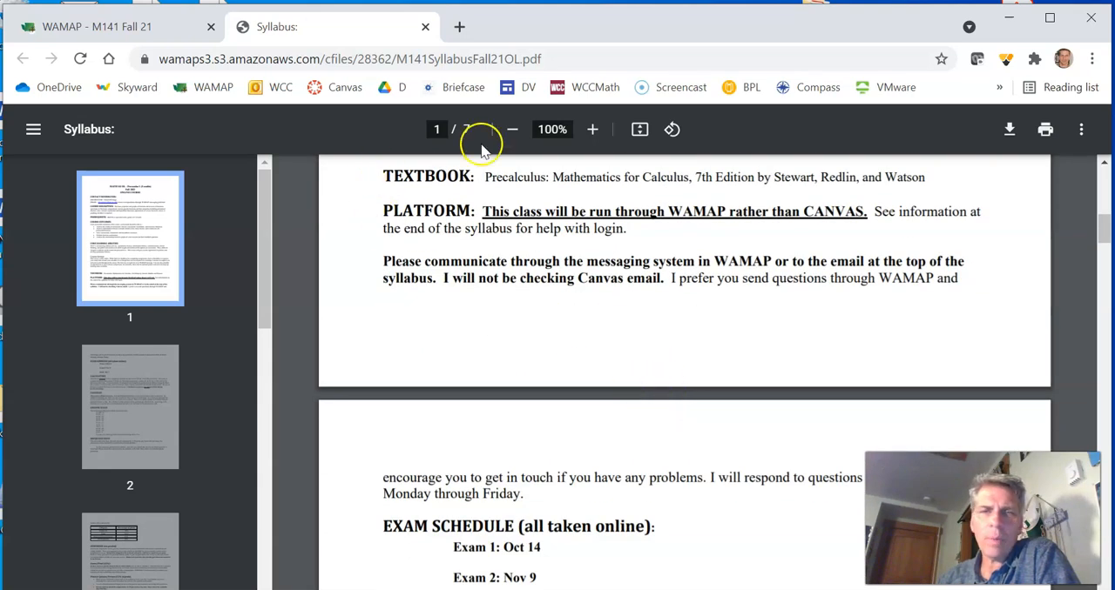
left_click_drag(485, 176, 753, 177)
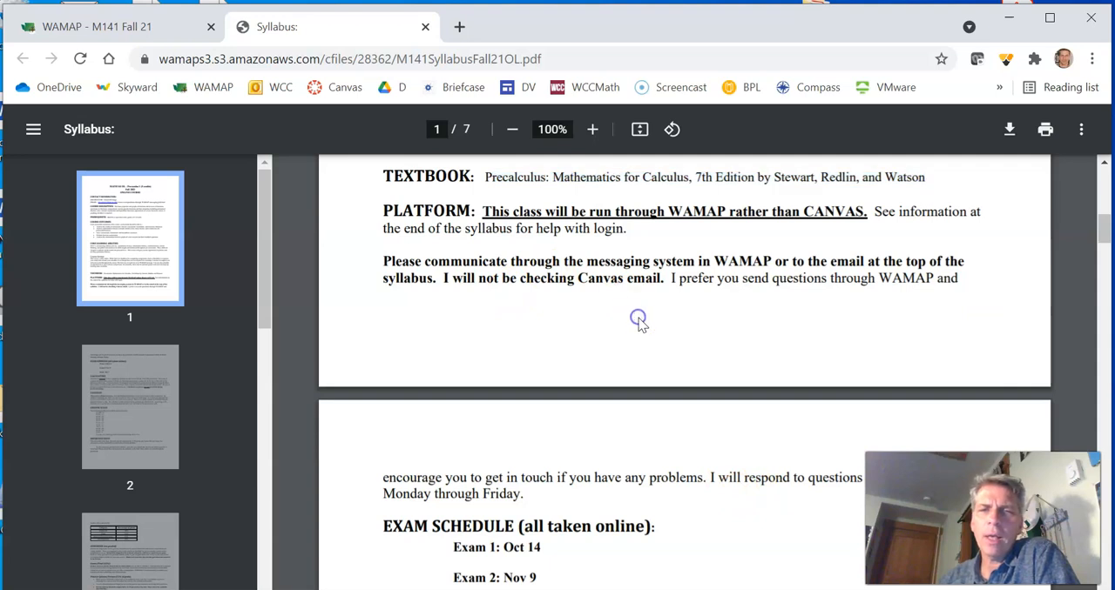
scroll("down", 3)
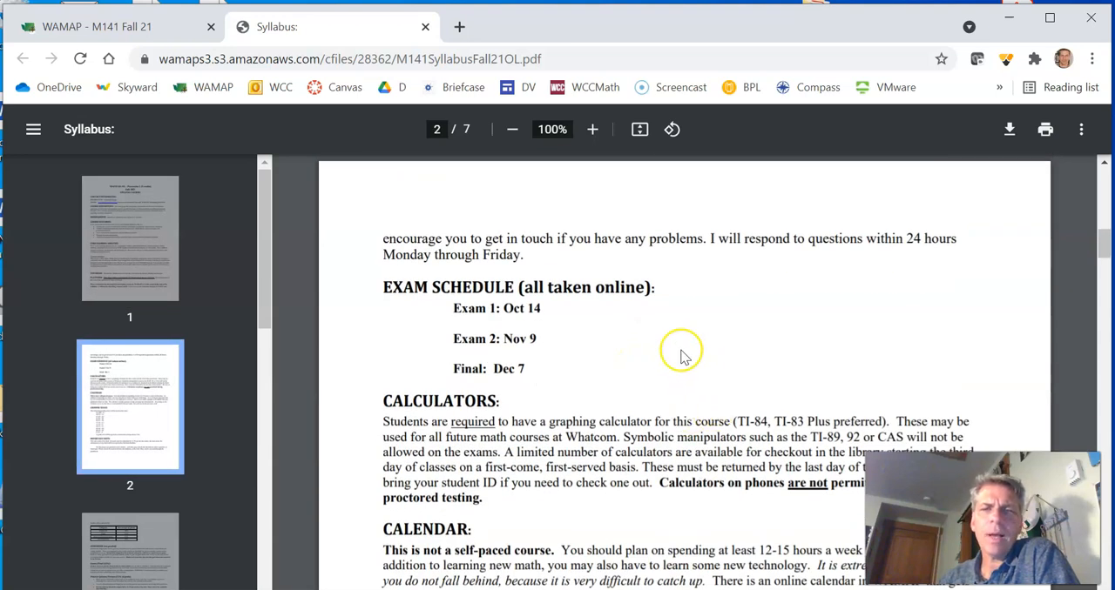
mouse_move(522, 308)
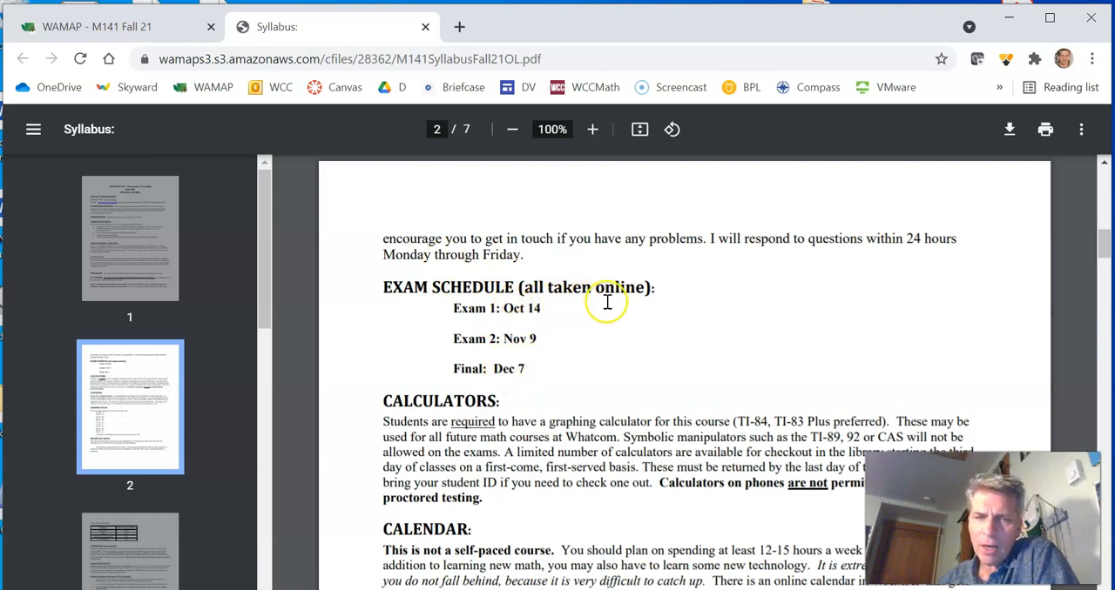
mouse_move(486, 380)
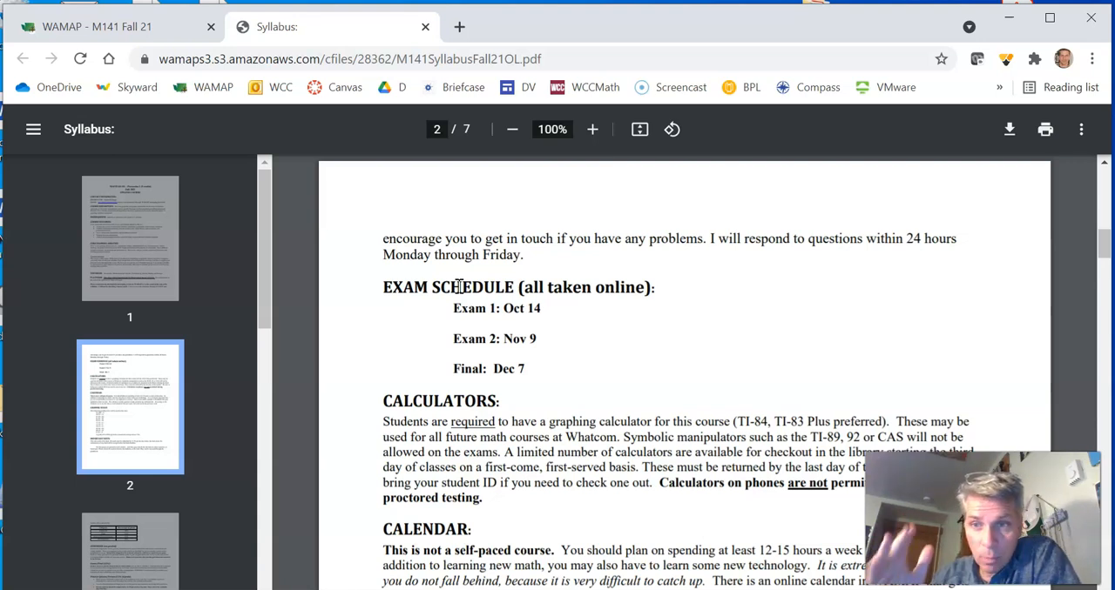
Read through the grading scale and six-late-pass note, highlighting key lines along the way
scroll("down", 3)
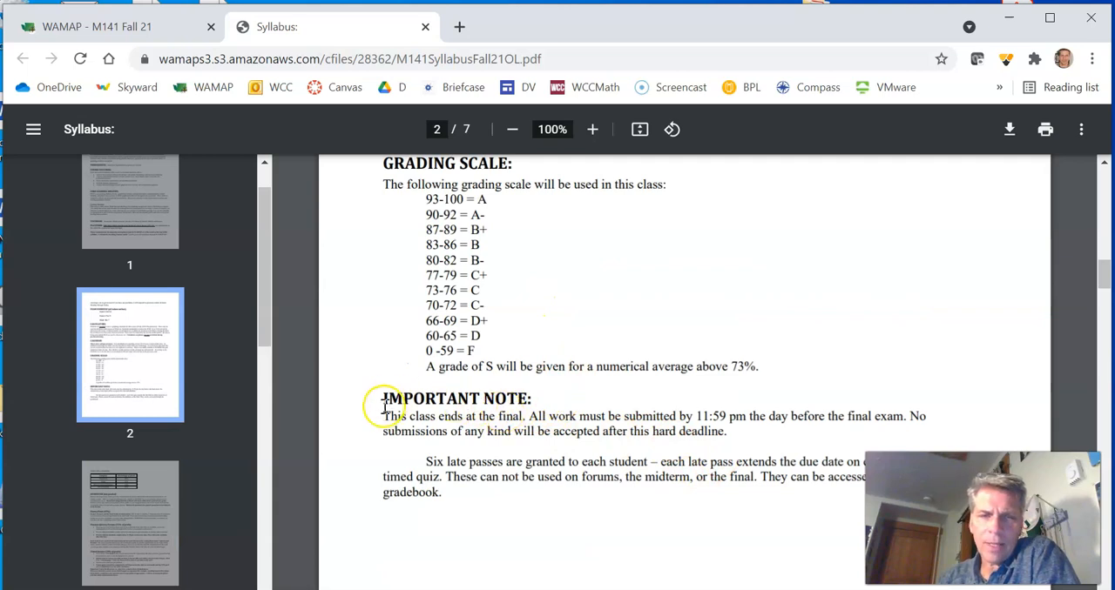
left_click_drag(383, 417, 531, 417)
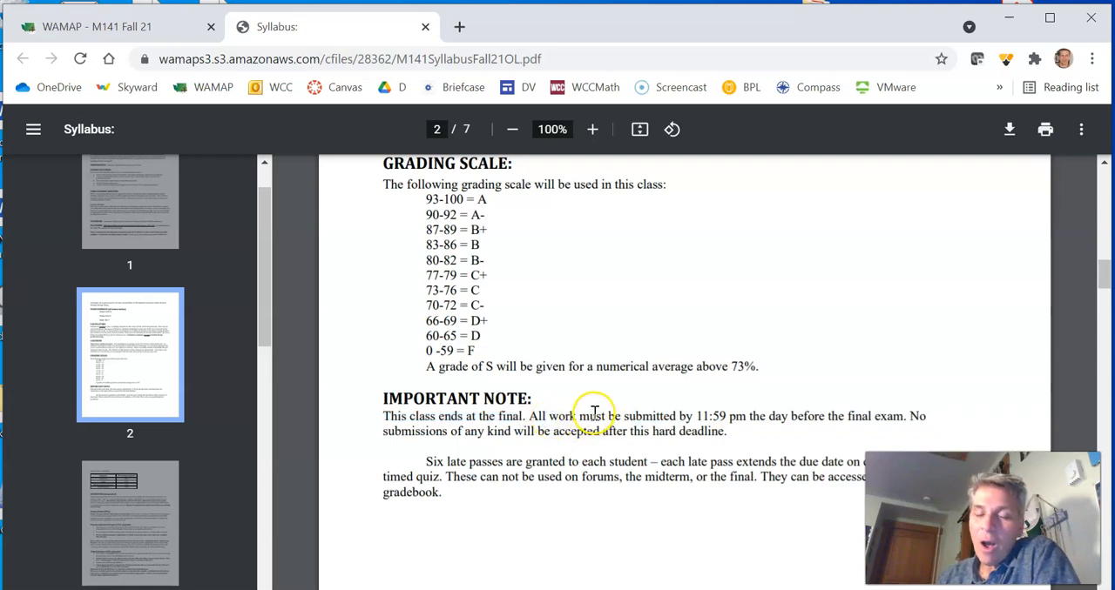
mouse_move(708, 417)
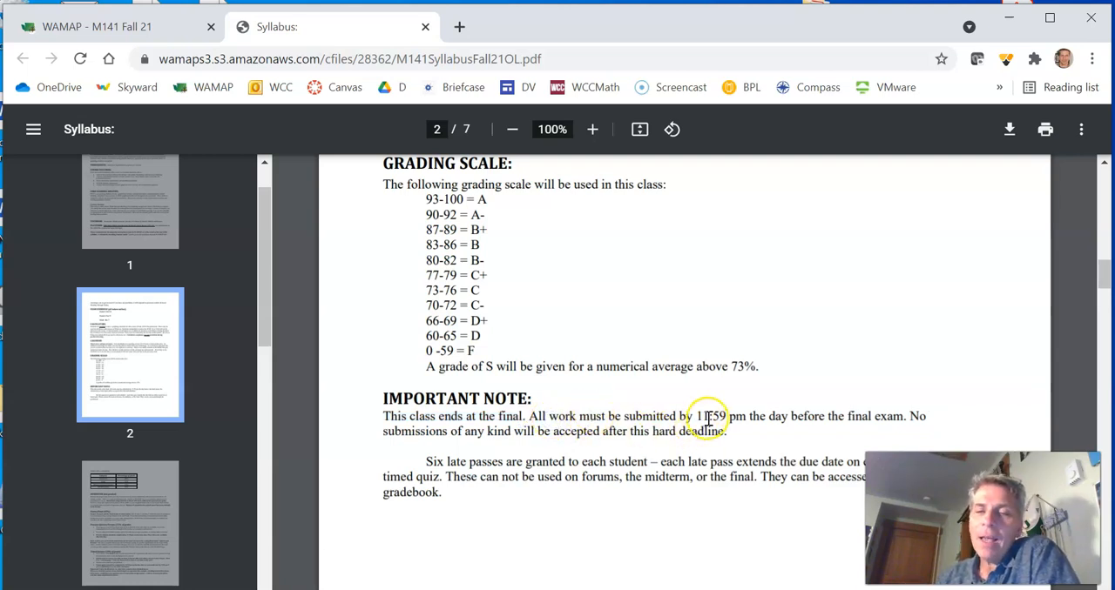
mouse_move(877, 421)
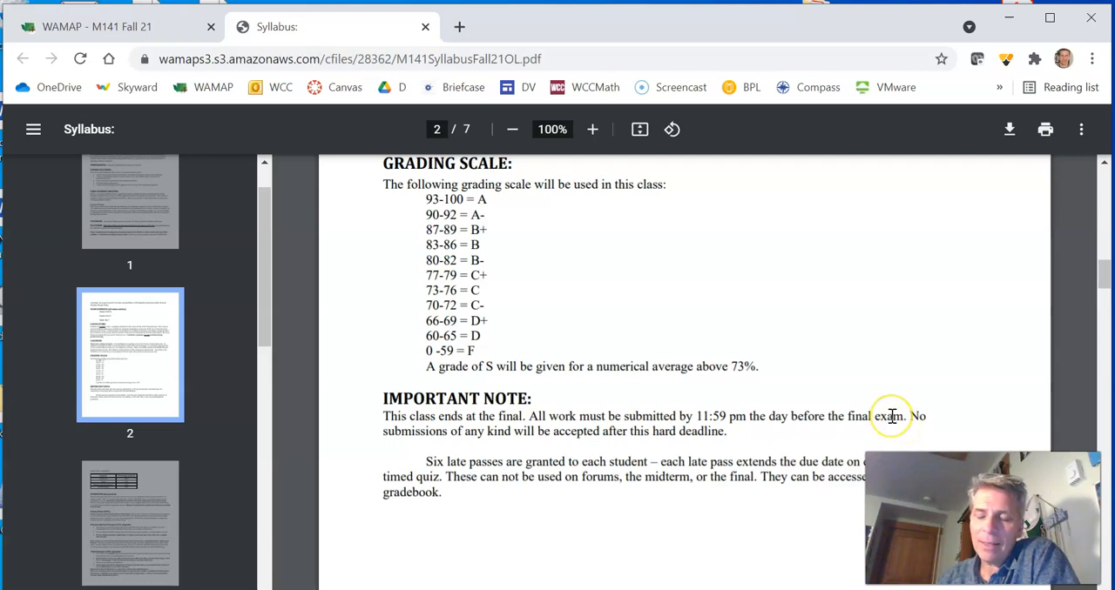
mouse_move(709, 421)
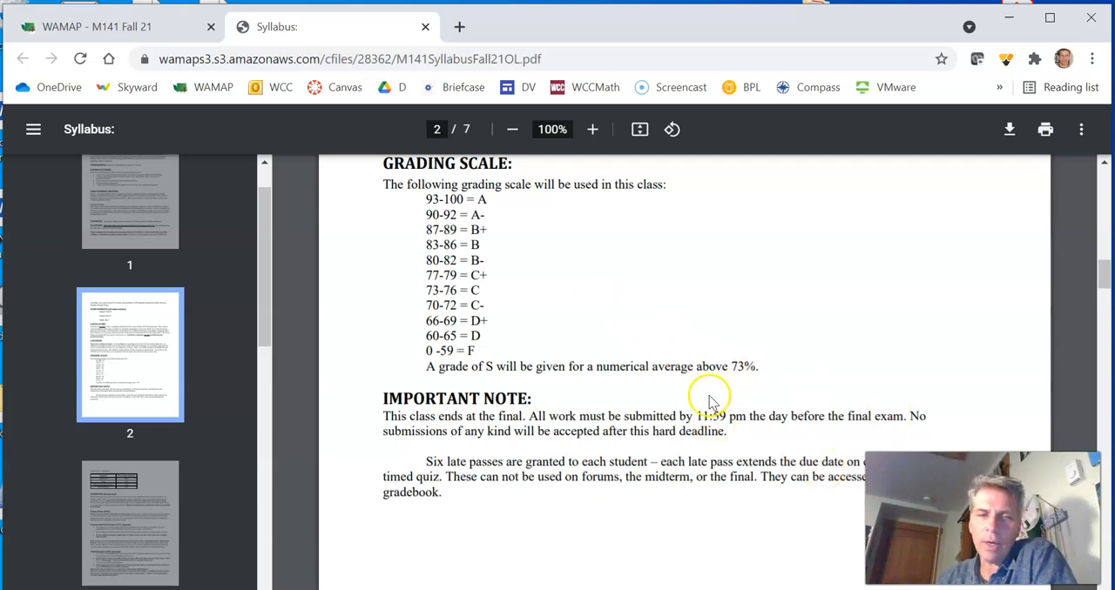
scroll("down", 3)
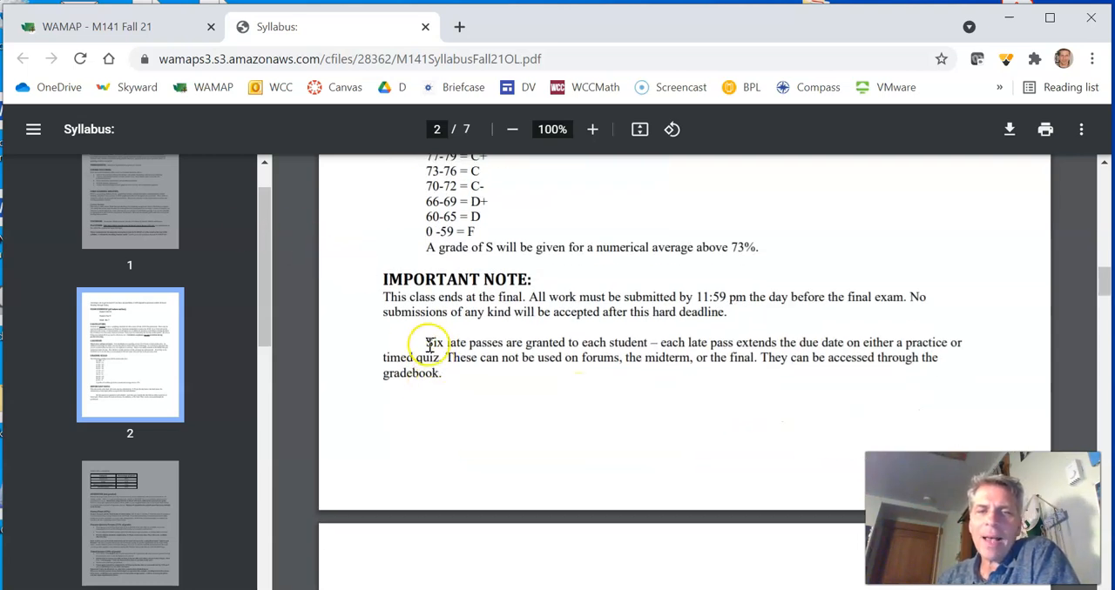
left_click_drag(426, 342, 649, 343)
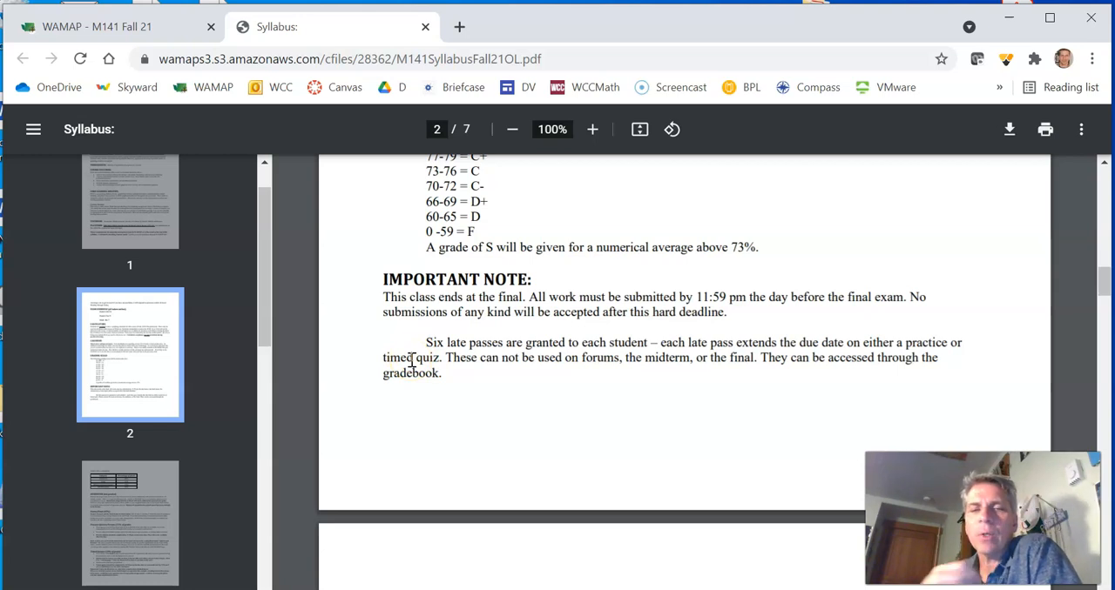
mouse_move(586, 361)
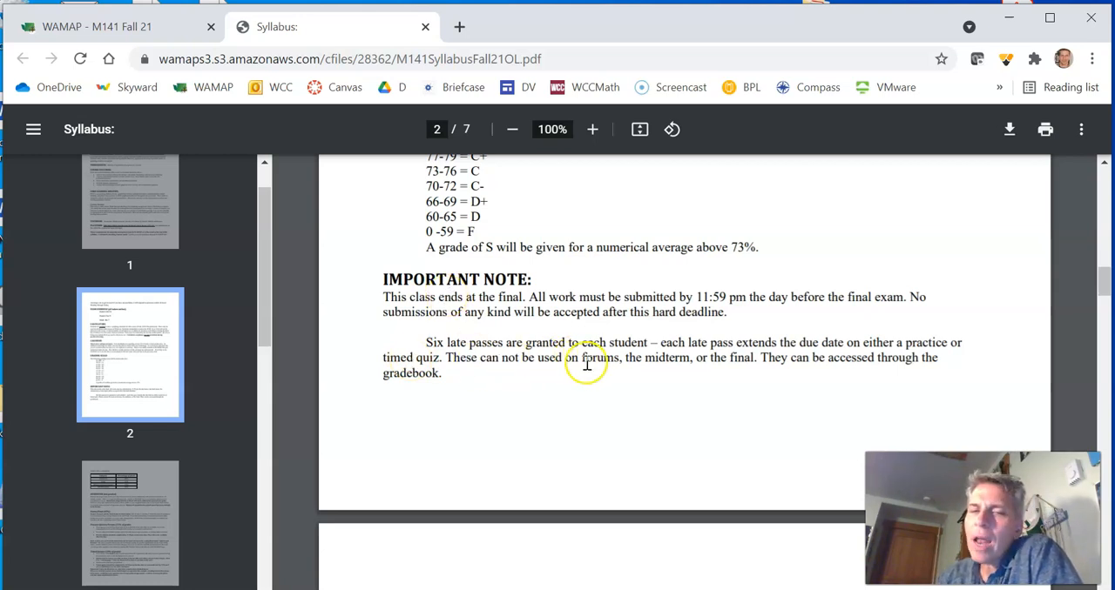
left_click_drag(580, 358, 692, 358)
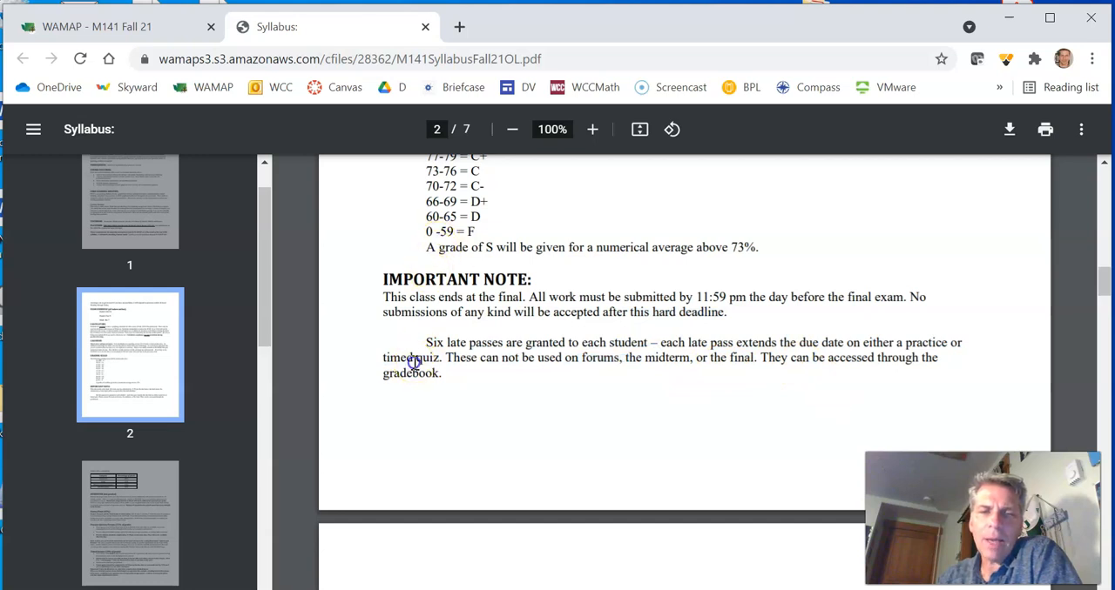
mouse_move(868, 358)
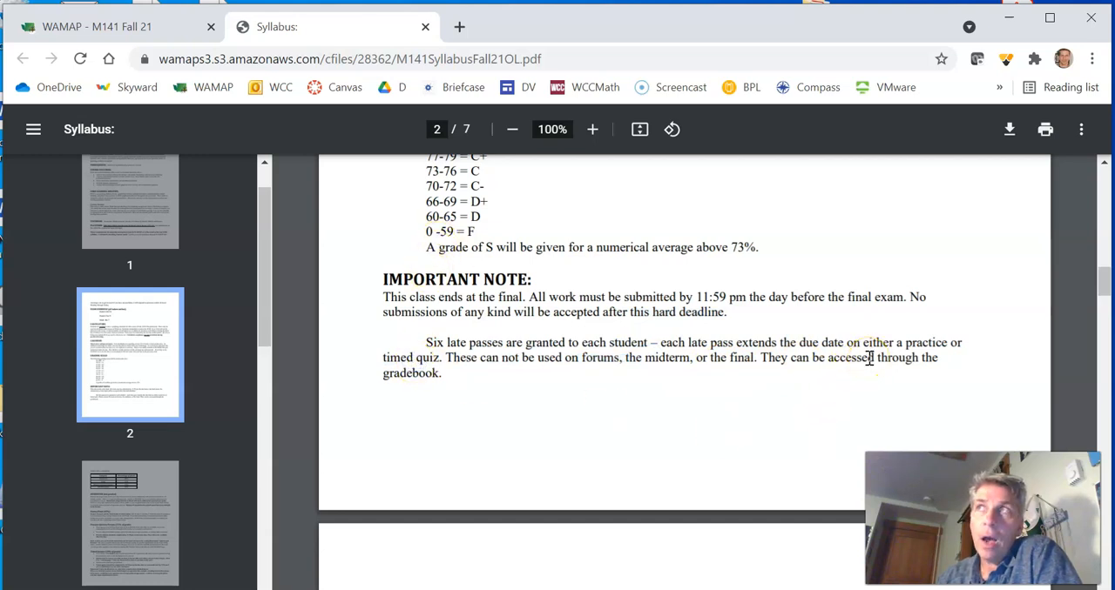
mouse_move(446, 266)
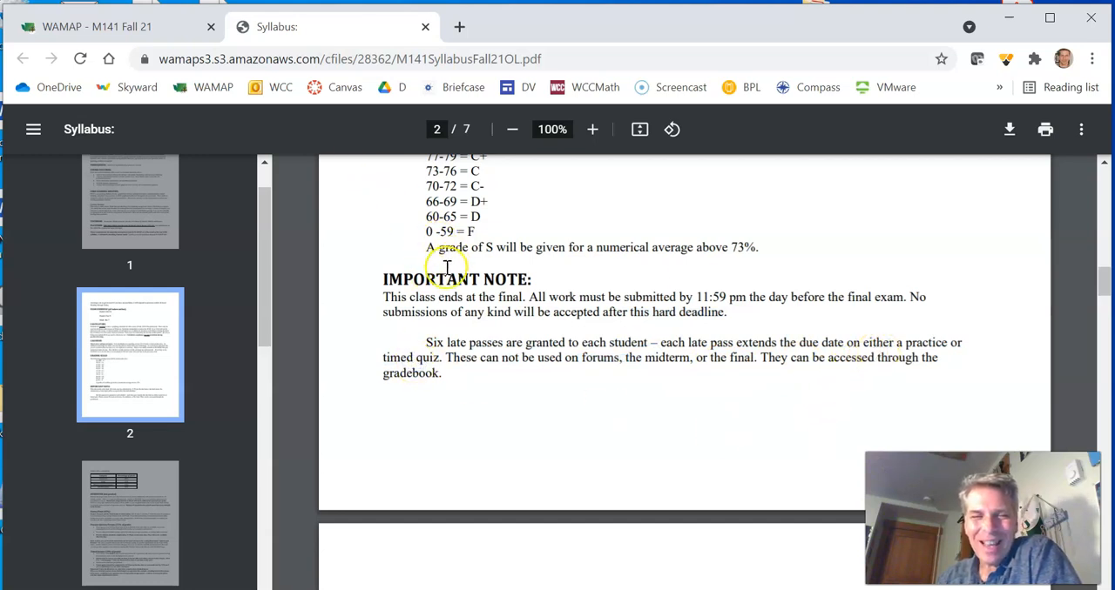
mouse_move(631, 274)
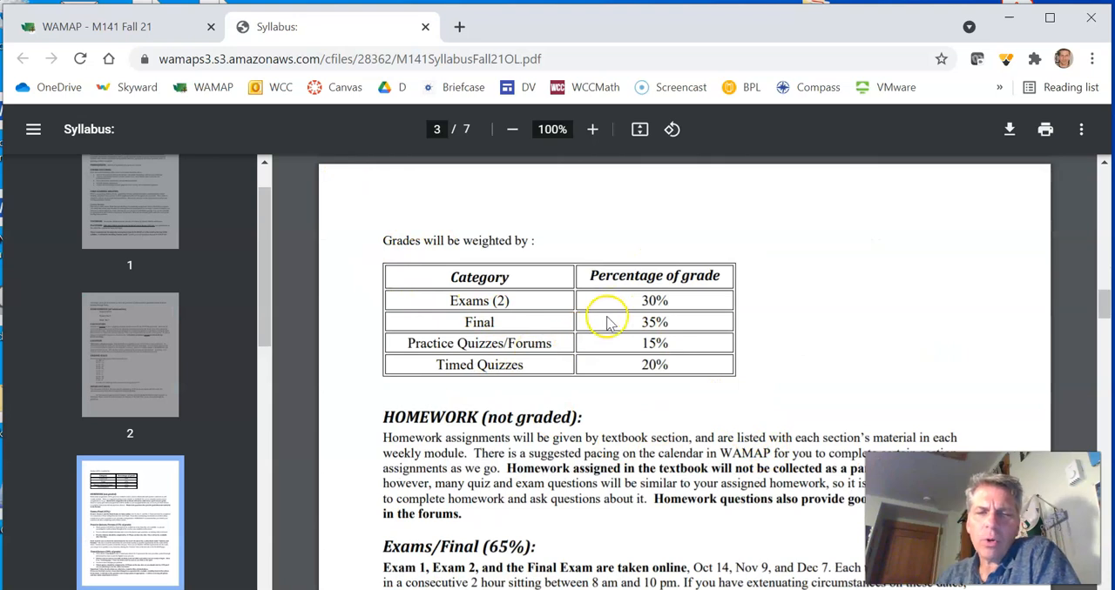
Expand Week 2's section 3.2 in WAMAP, then return to the syllabus on page 3
scroll("down", 3)
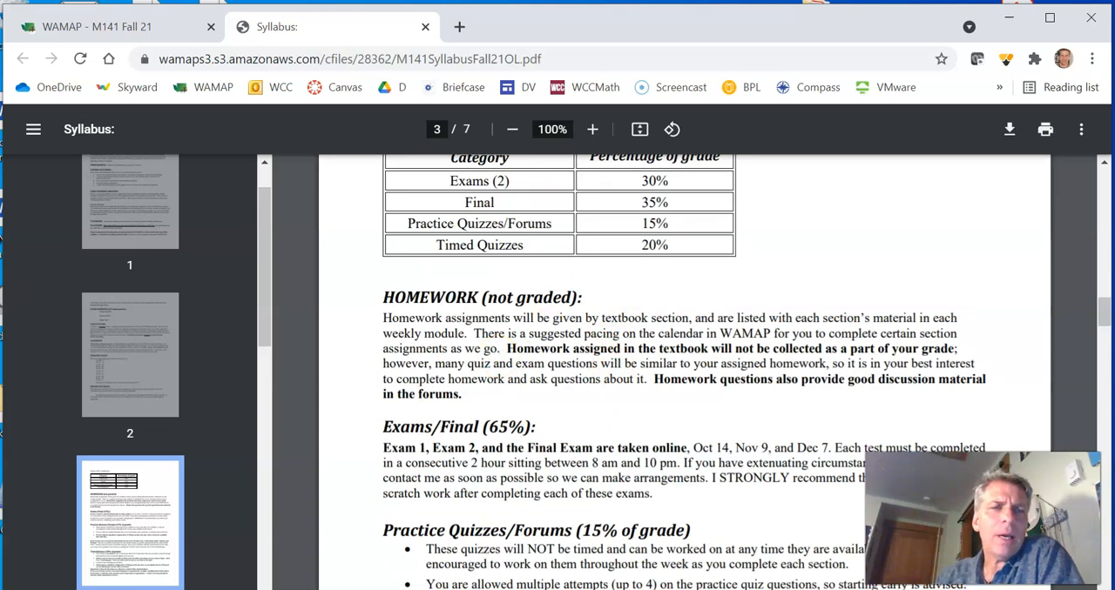
left_click(96, 26)
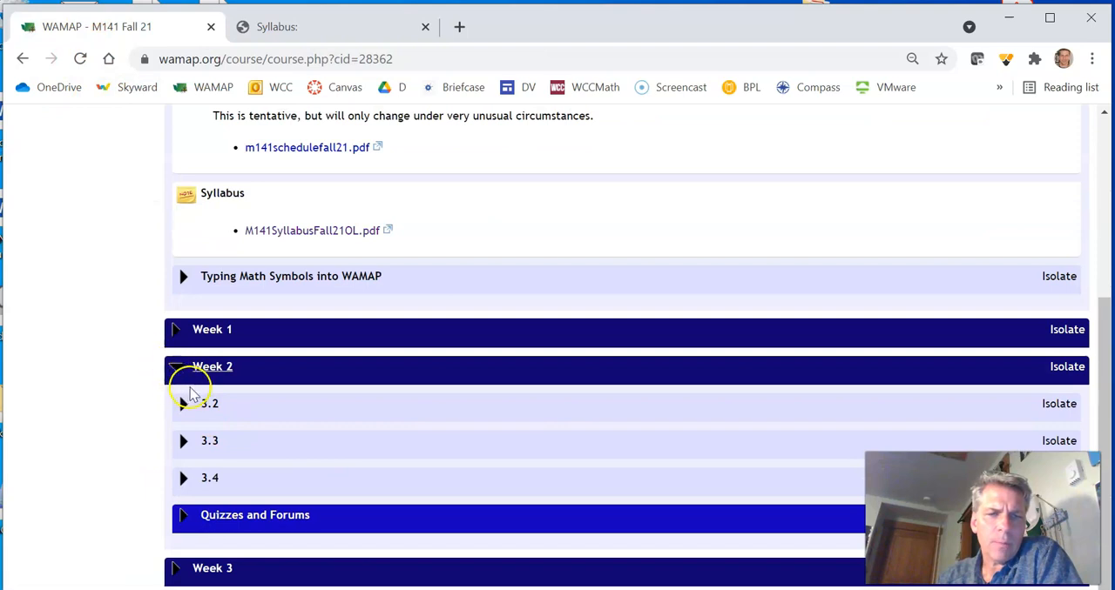
left_click(210, 403)
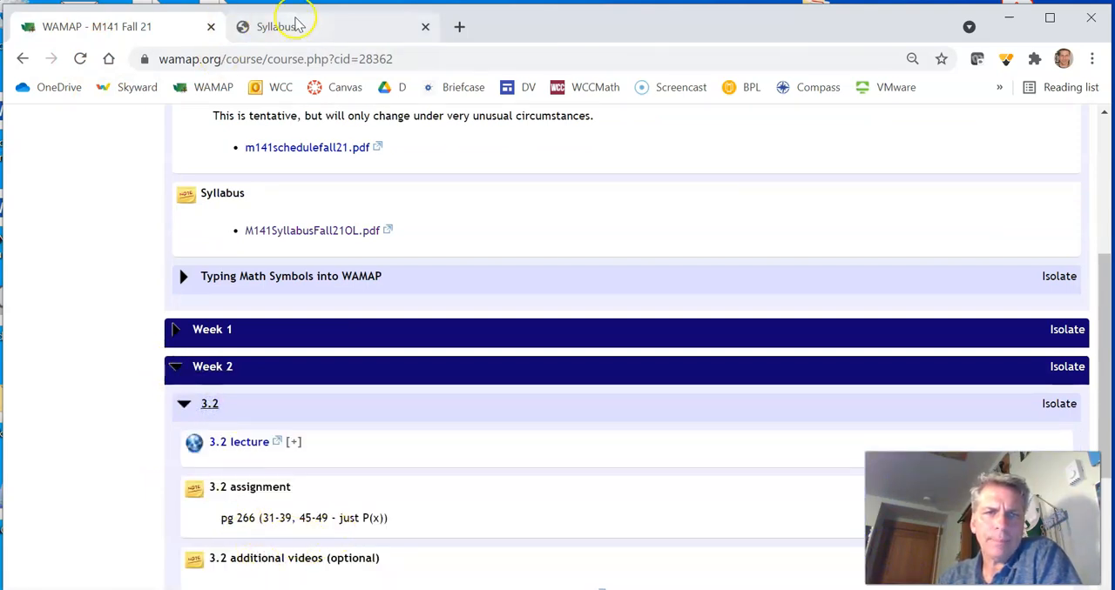
left_click(287, 27)
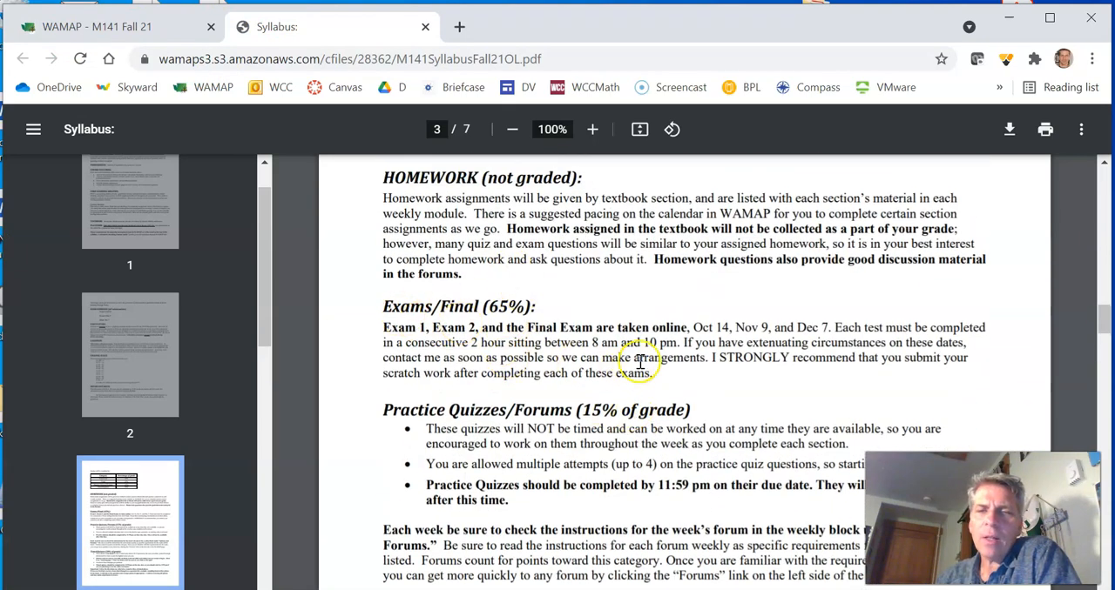
mouse_move(590, 342)
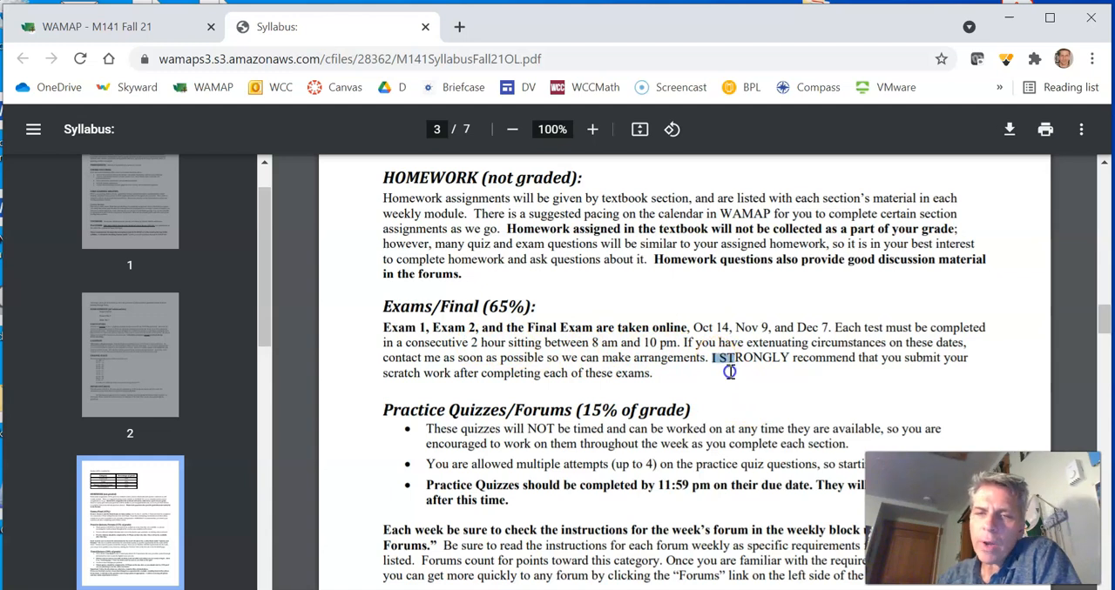
Highlight the scratch-work recommendation and scroll down to Timed Quizzes (20% of grade)
left_click_drag(712, 358, 652, 373)
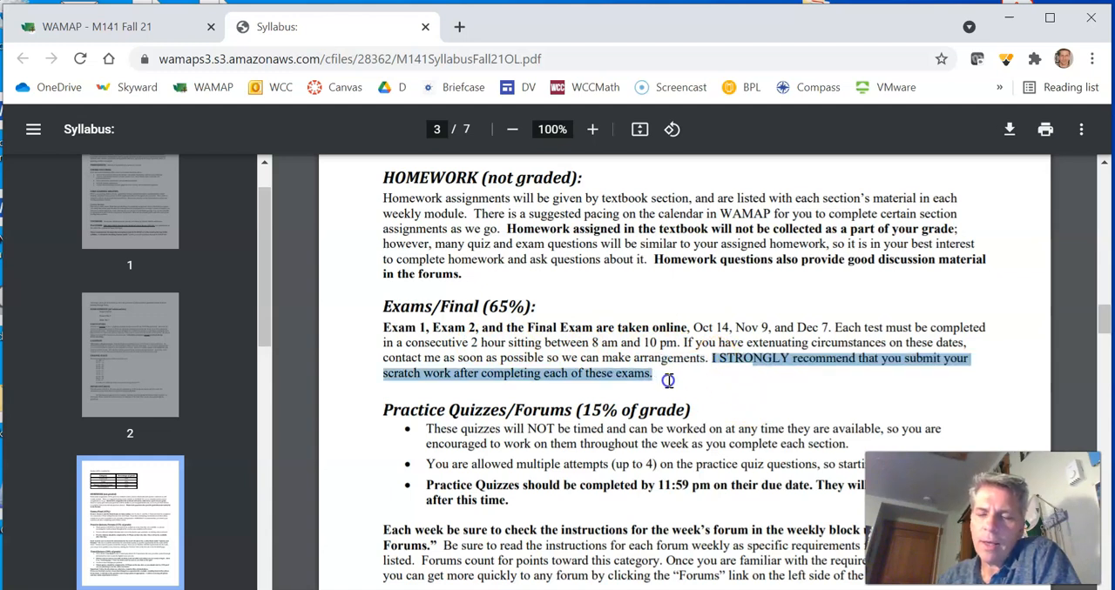
mouse_move(669, 385)
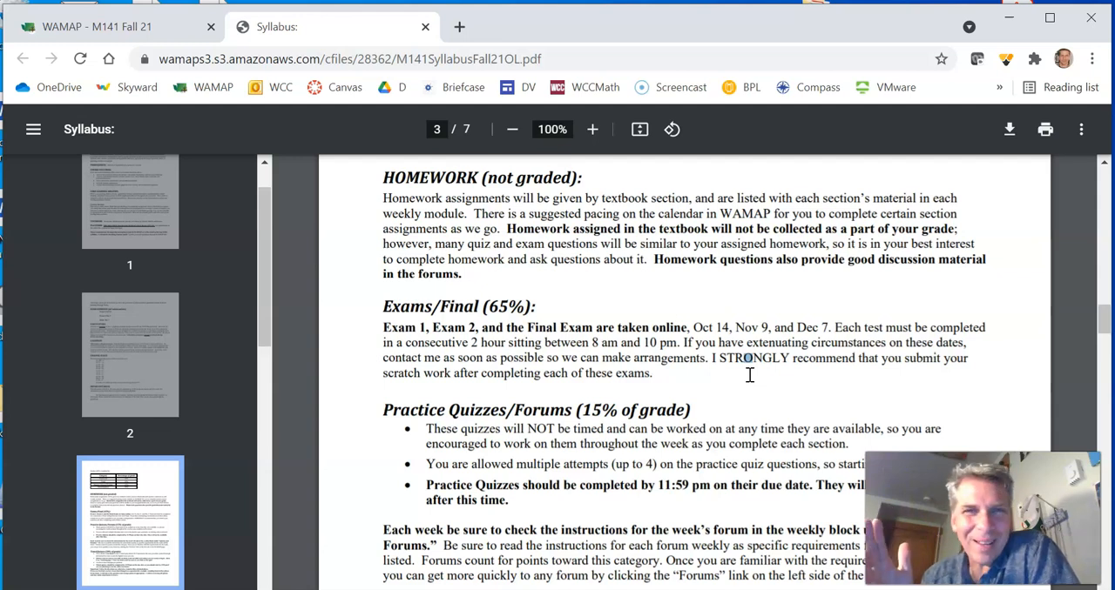
scroll("down", 3)
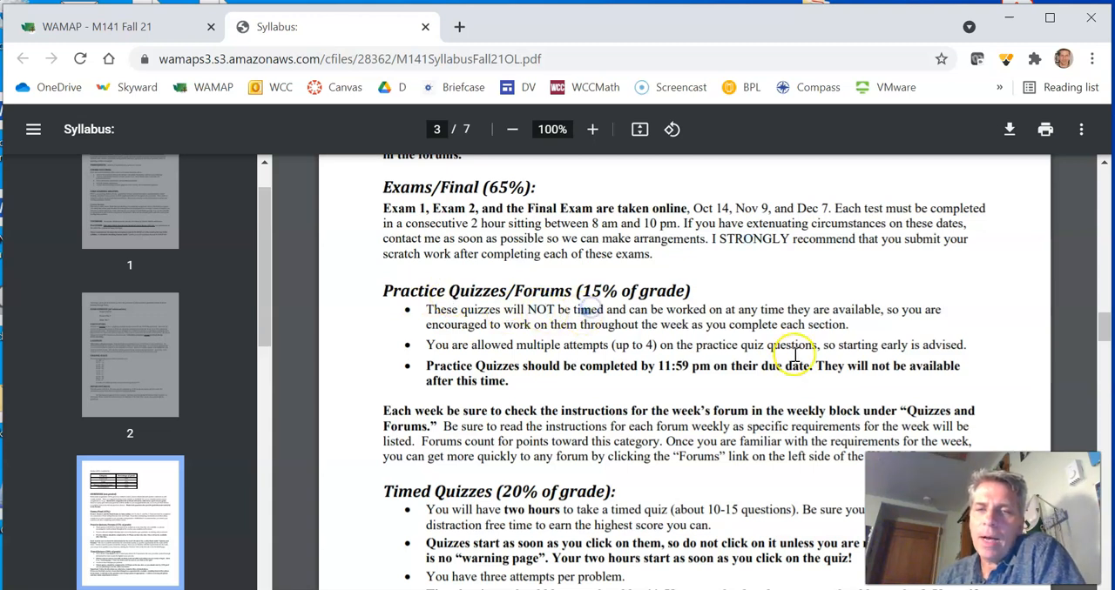
mouse_move(792, 335)
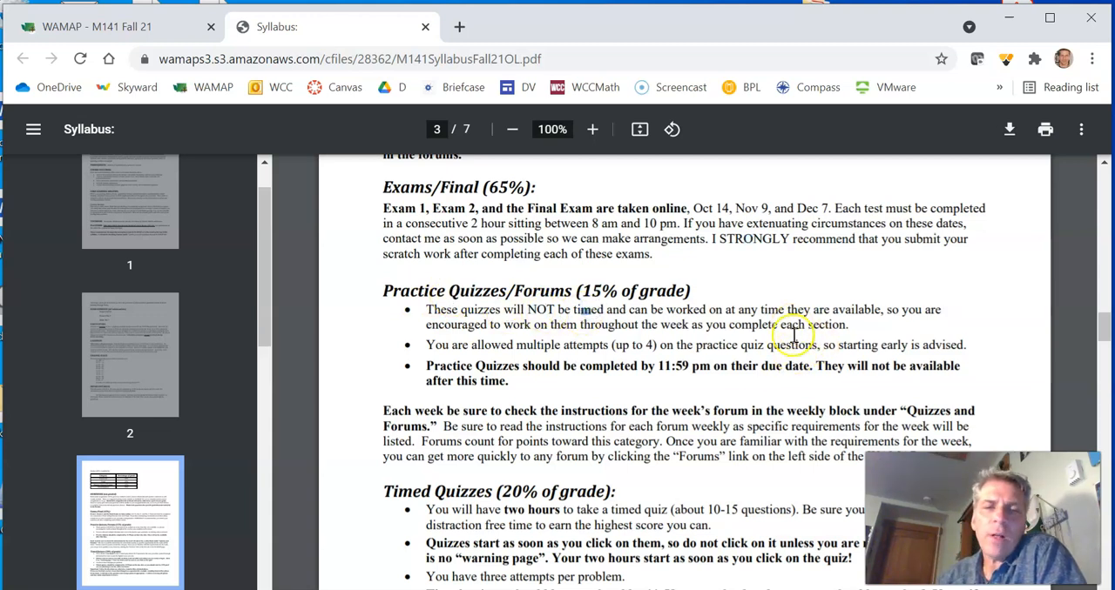
mouse_move(649, 359)
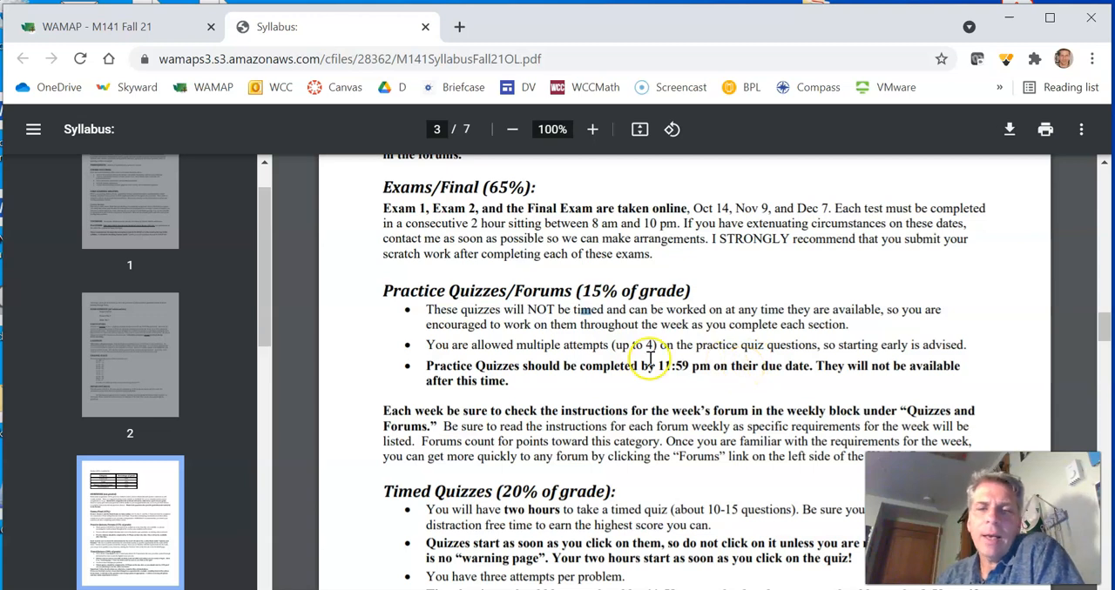
mouse_move(773, 349)
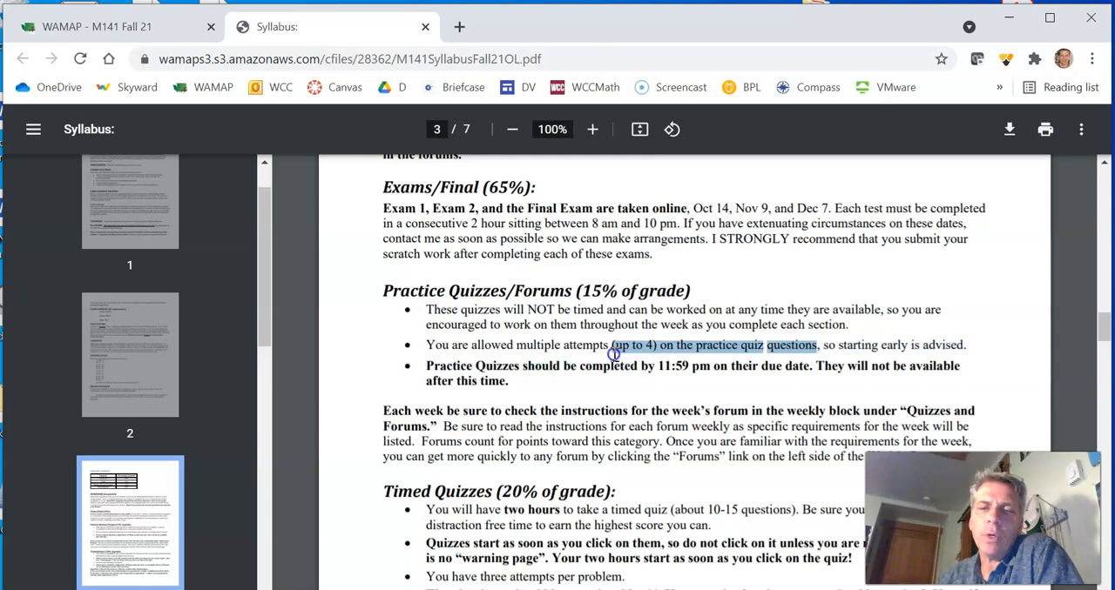
mouse_move(542, 415)
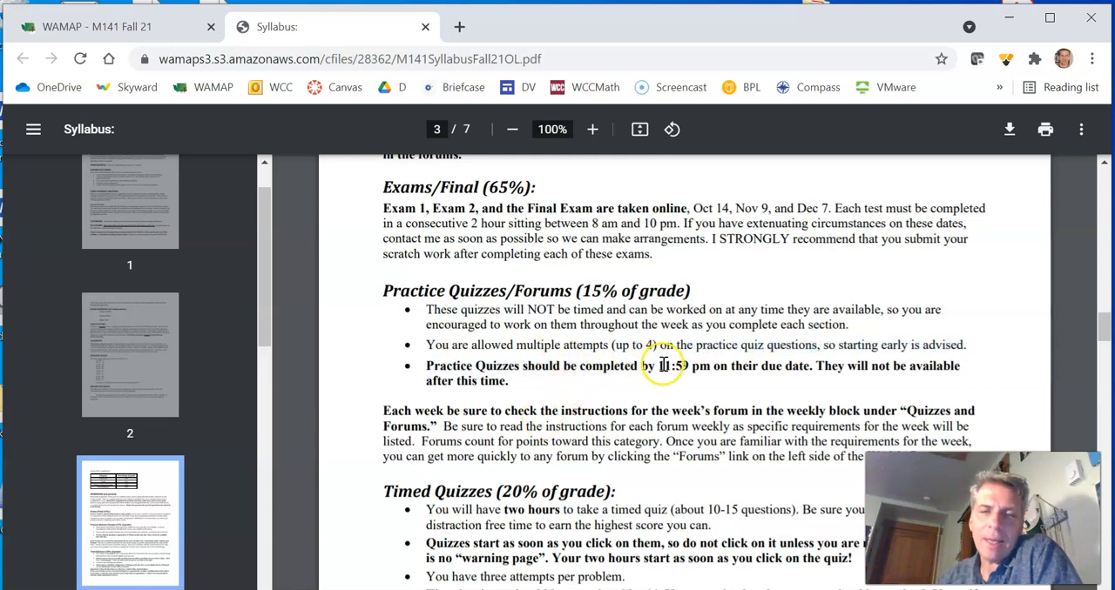
mouse_move(1002, 416)
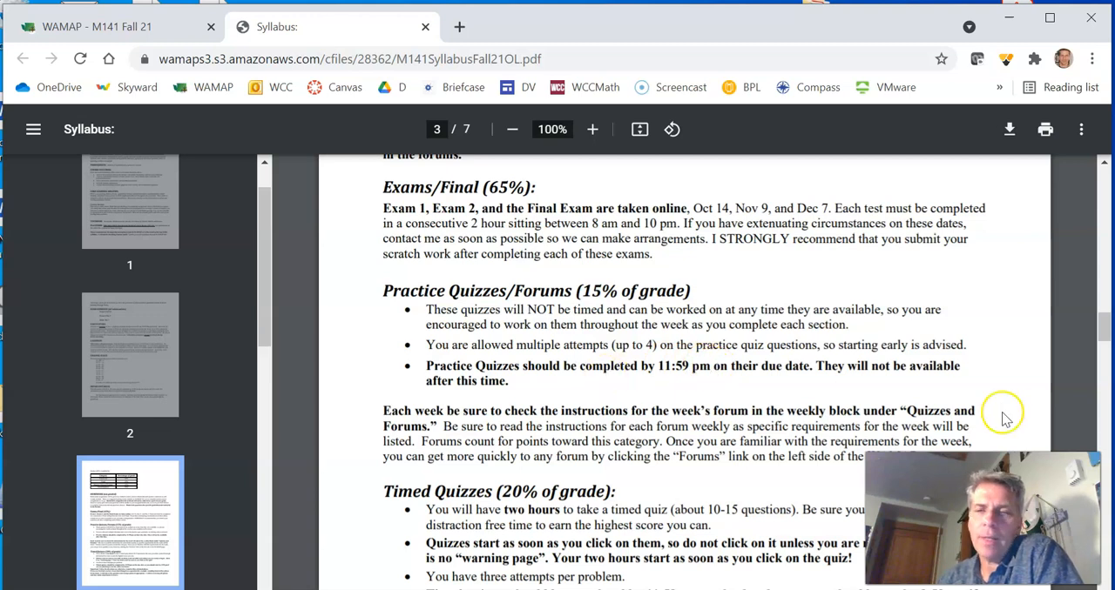
mouse_move(453, 373)
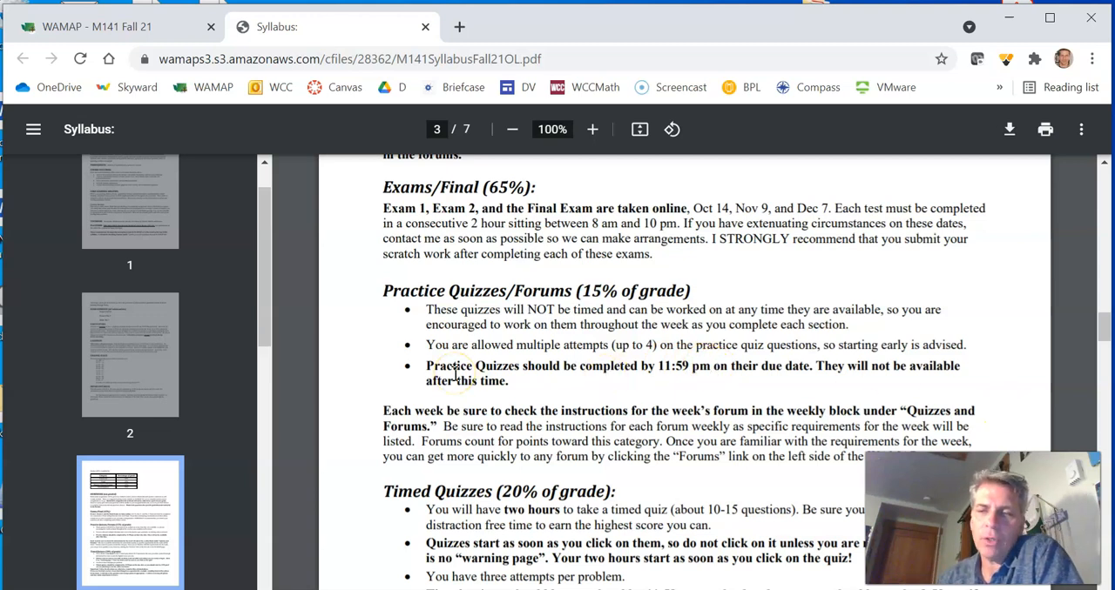
scroll("down", 3)
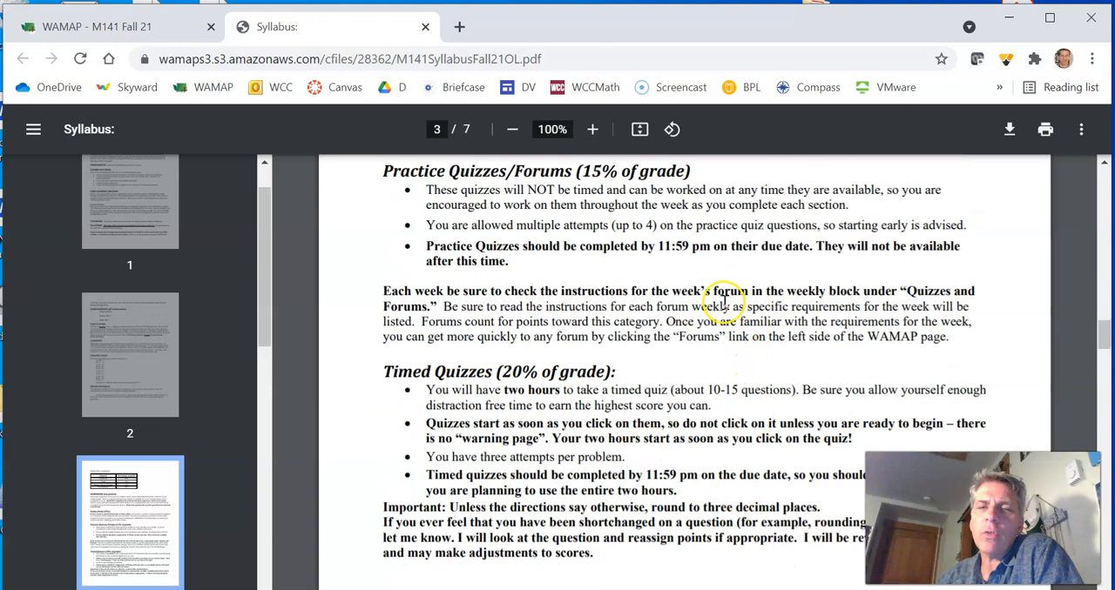
mouse_move(554, 164)
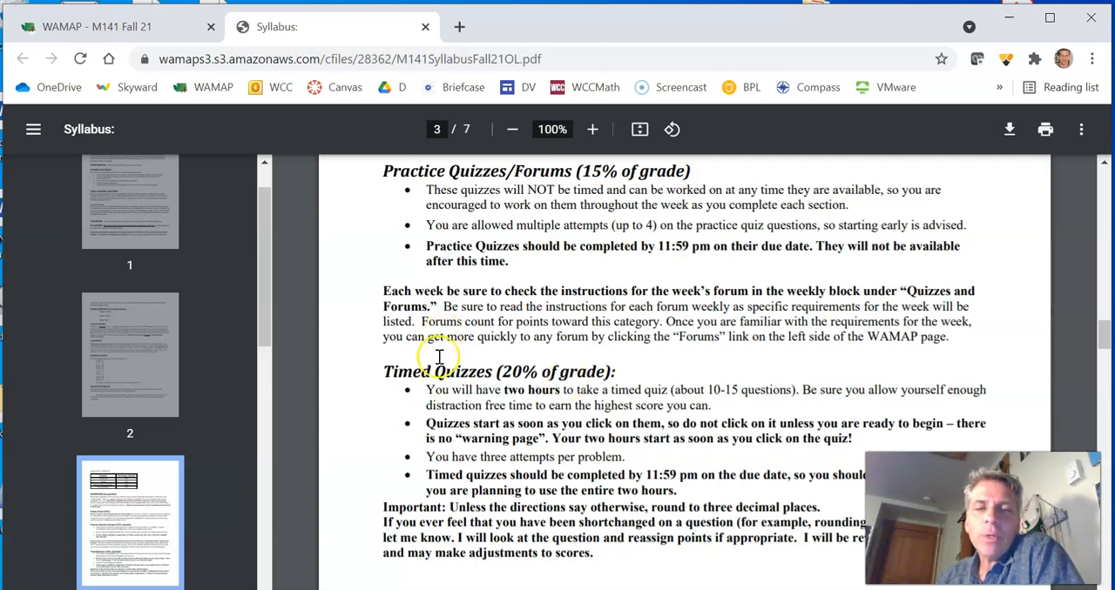
Highlight the two-hour timed quiz sentence and the rounding-answers instruction in the syllabus
left_click_drag(503, 389, 573, 406)
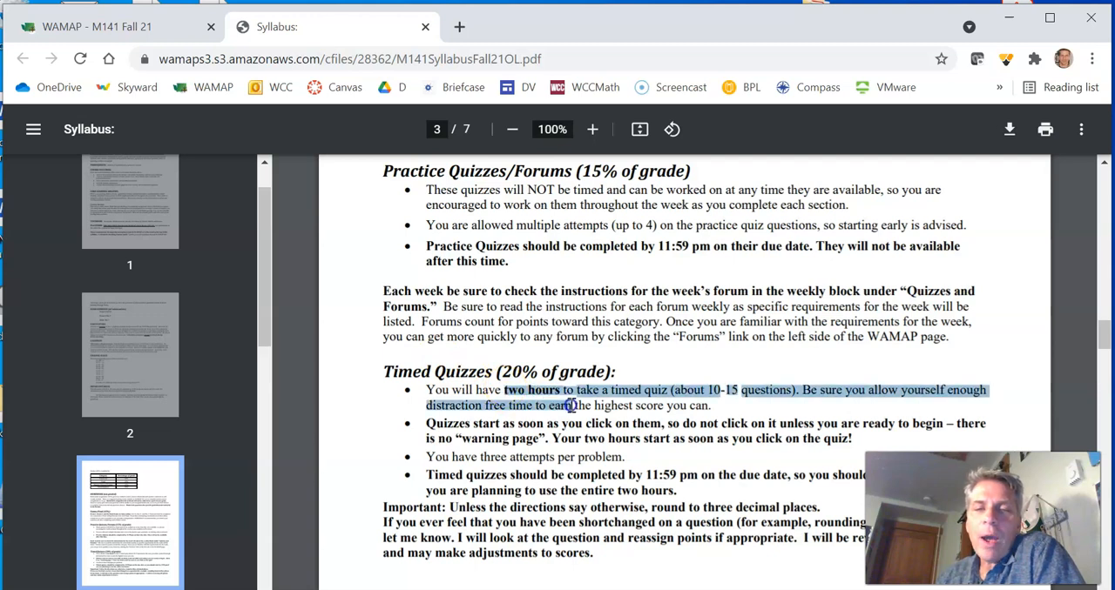
left_click_drag(571, 405, 714, 423)
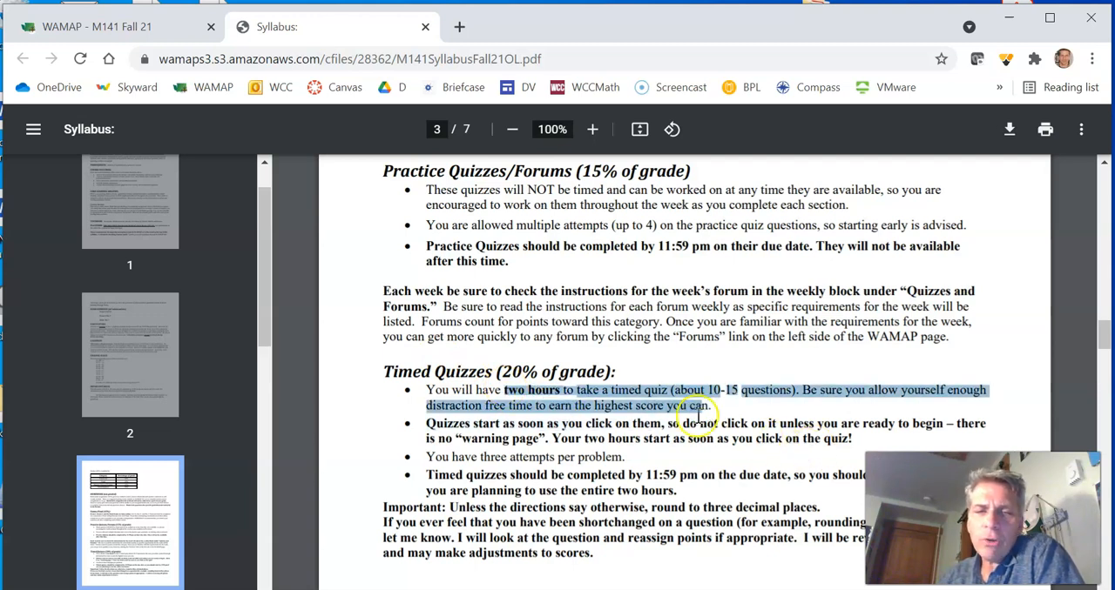
mouse_move(661, 444)
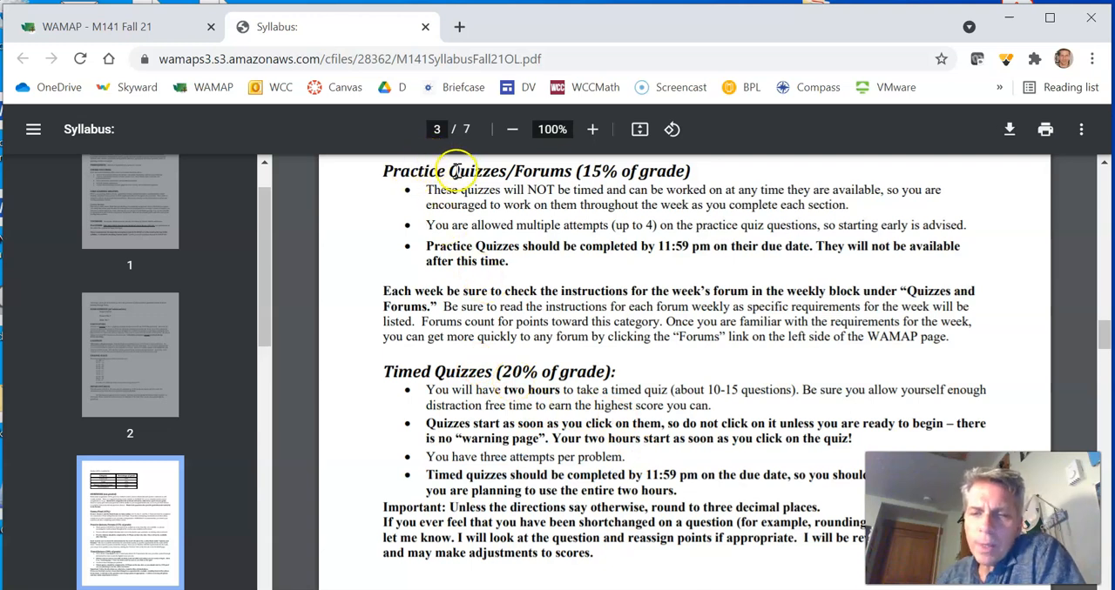
mouse_move(409, 149)
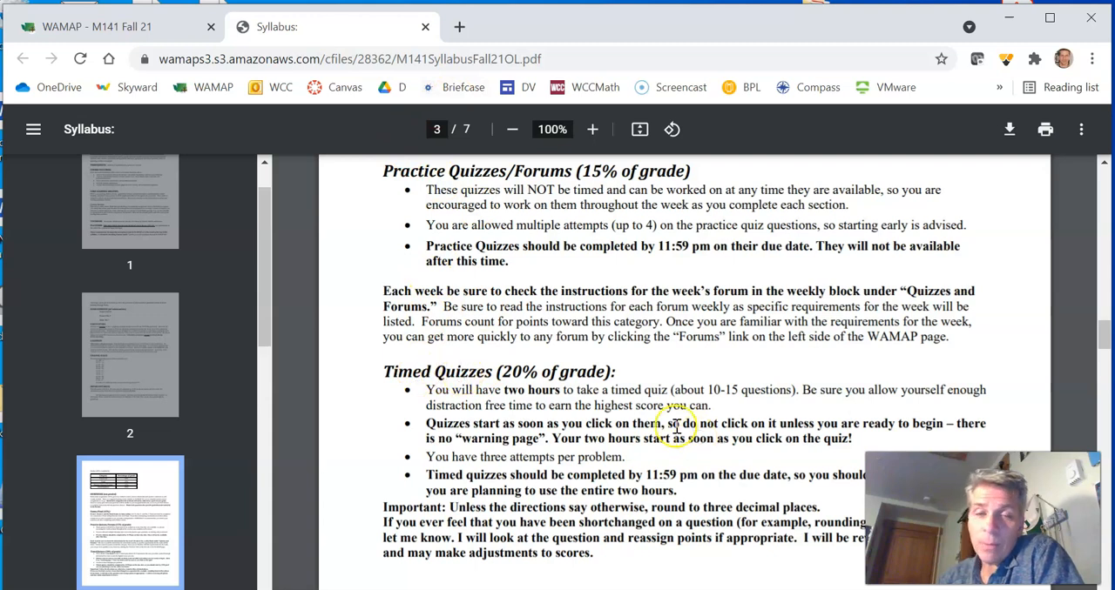
mouse_move(747, 536)
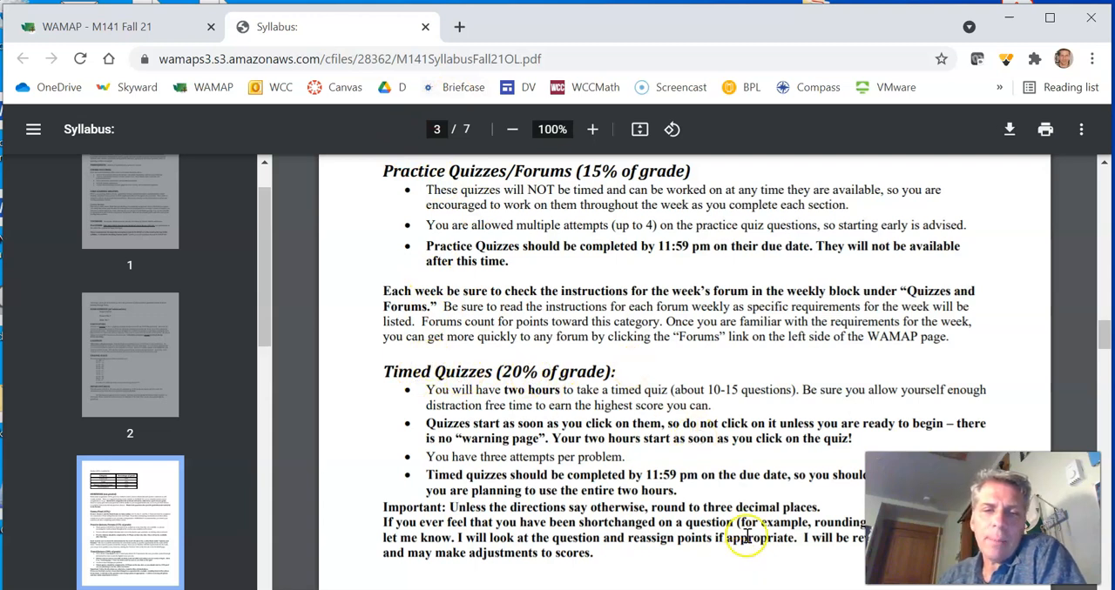
scroll("down", 3)
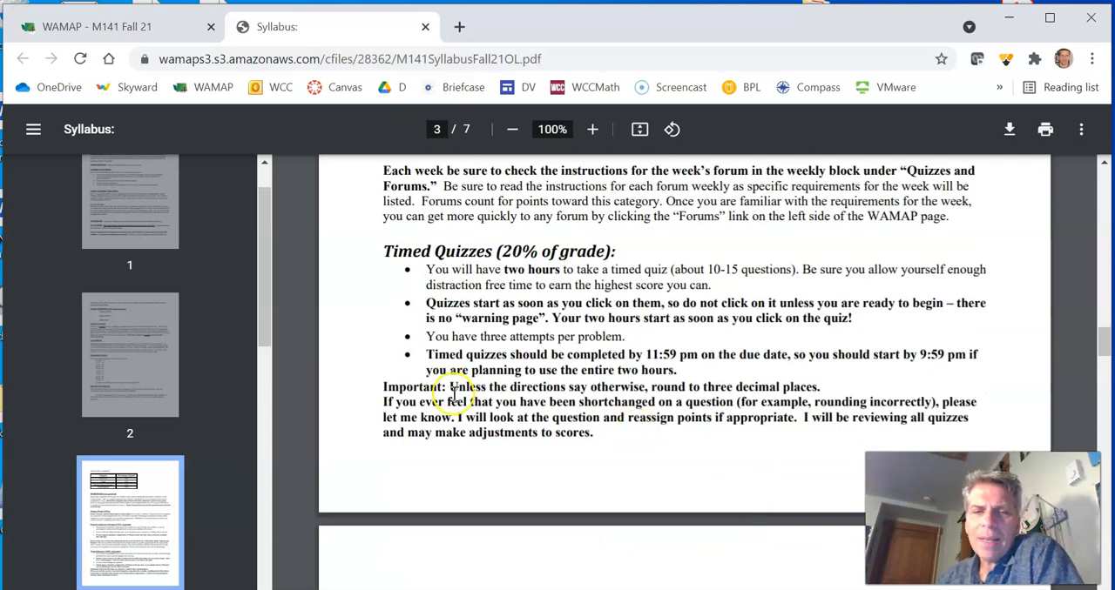
left_click_drag(449, 387, 605, 387)
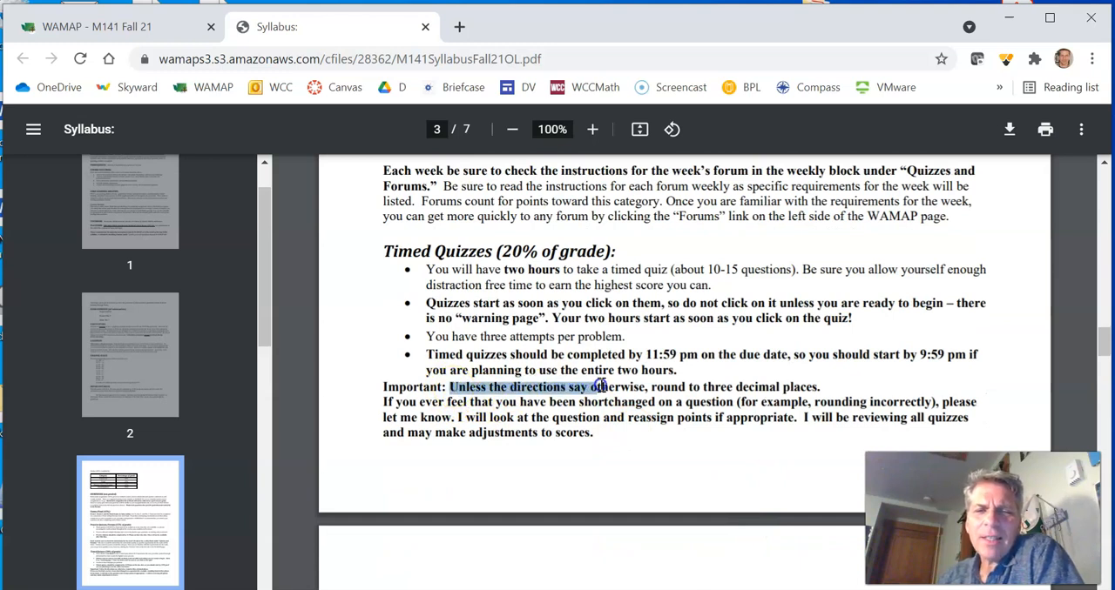
left_click_drag(601, 386, 815, 387)
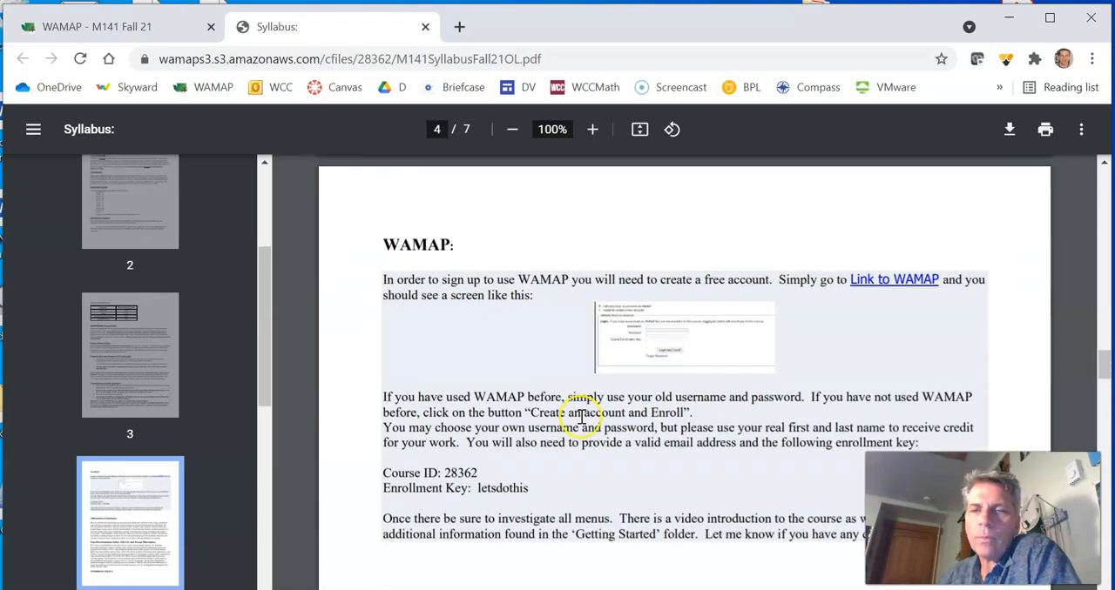
Scroll the M141 Fall 21 course page to the Resources section
scroll("down", 3)
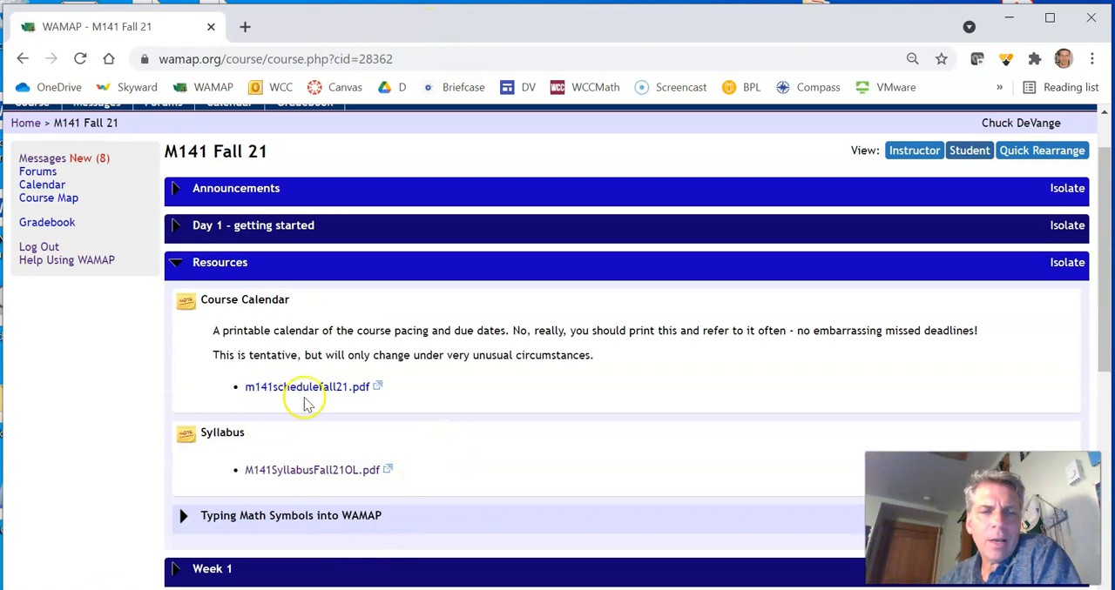
mouse_move(312, 409)
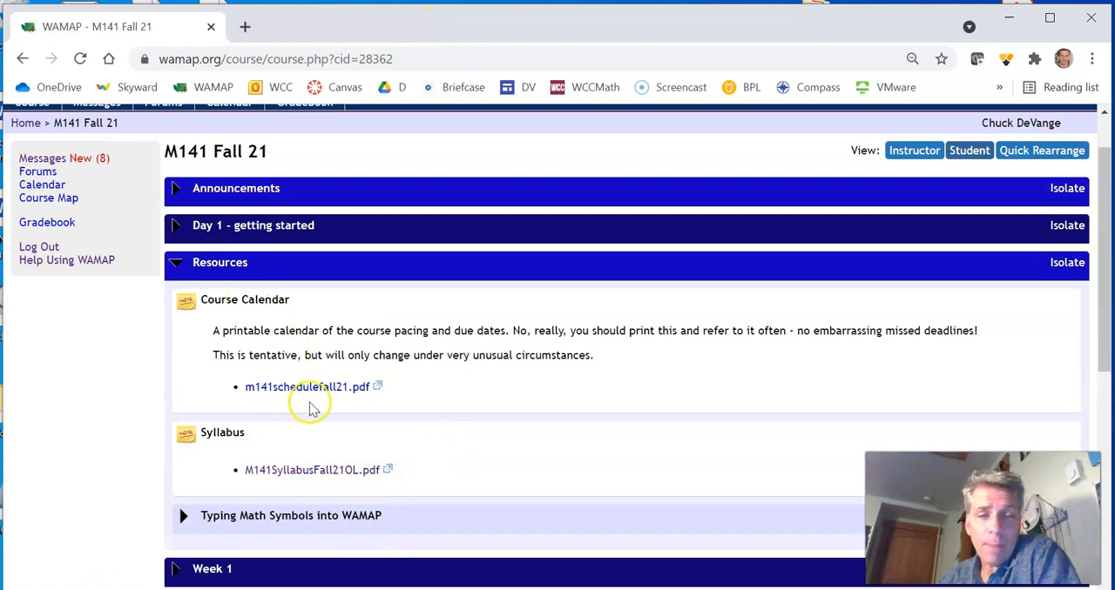
Open m141schedulefall21.pdf and scroll down to Weeks 6–11 of the calendar
left_click(305, 386)
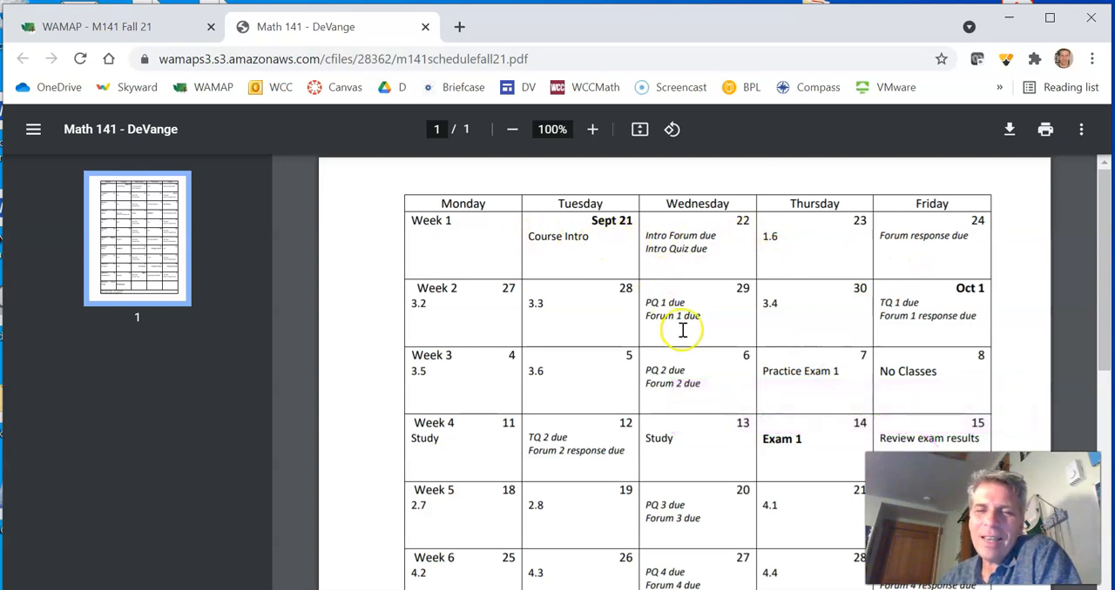
scroll("down", 3)
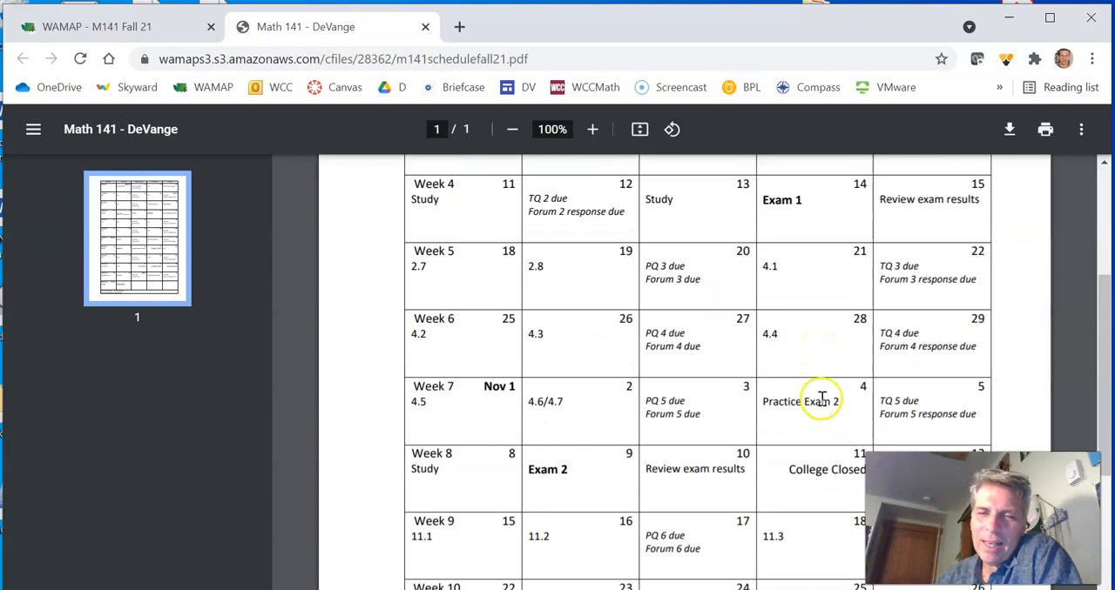
scroll("down", 3)
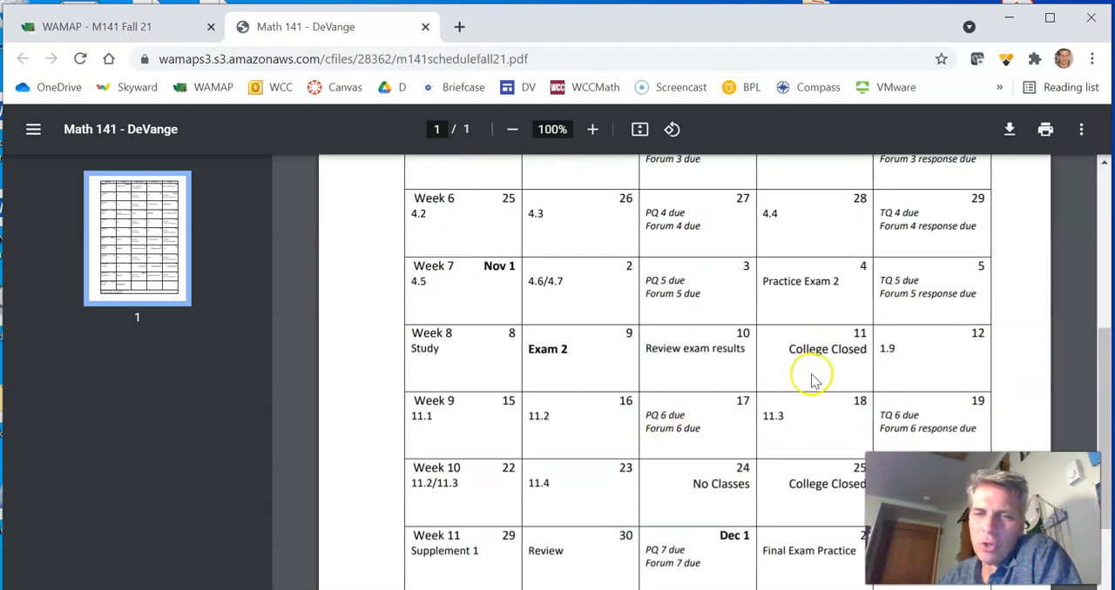
mouse_move(834, 363)
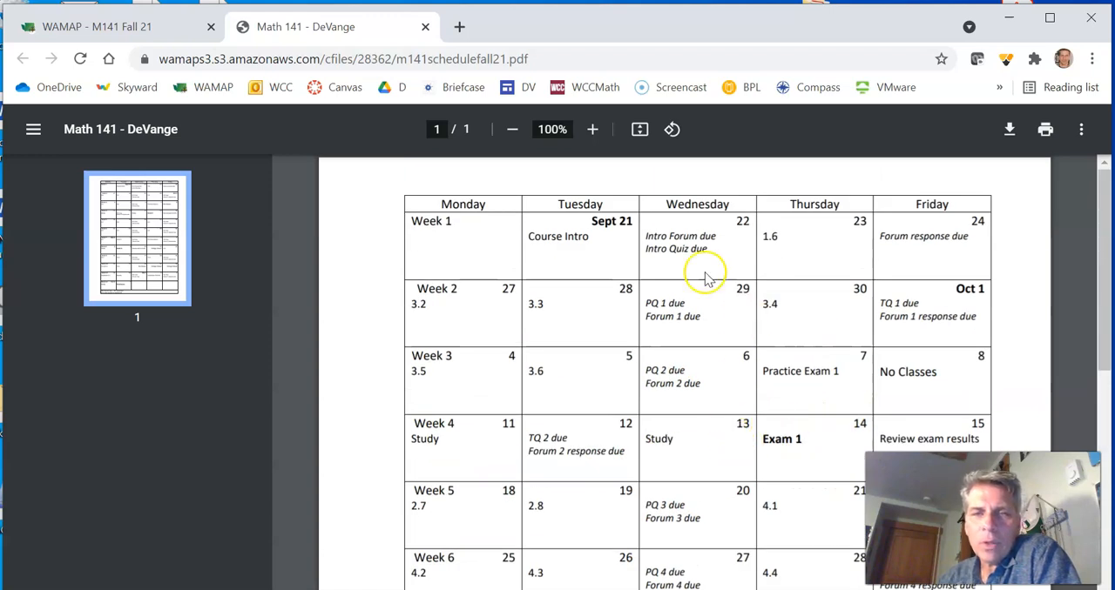
mouse_move(857, 233)
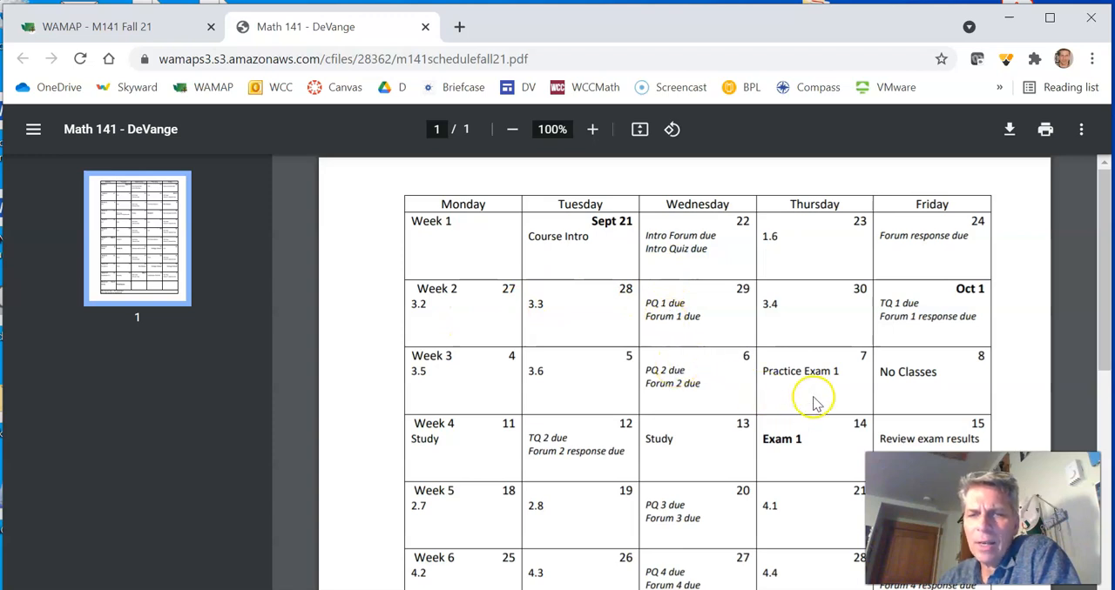
mouse_move(766, 356)
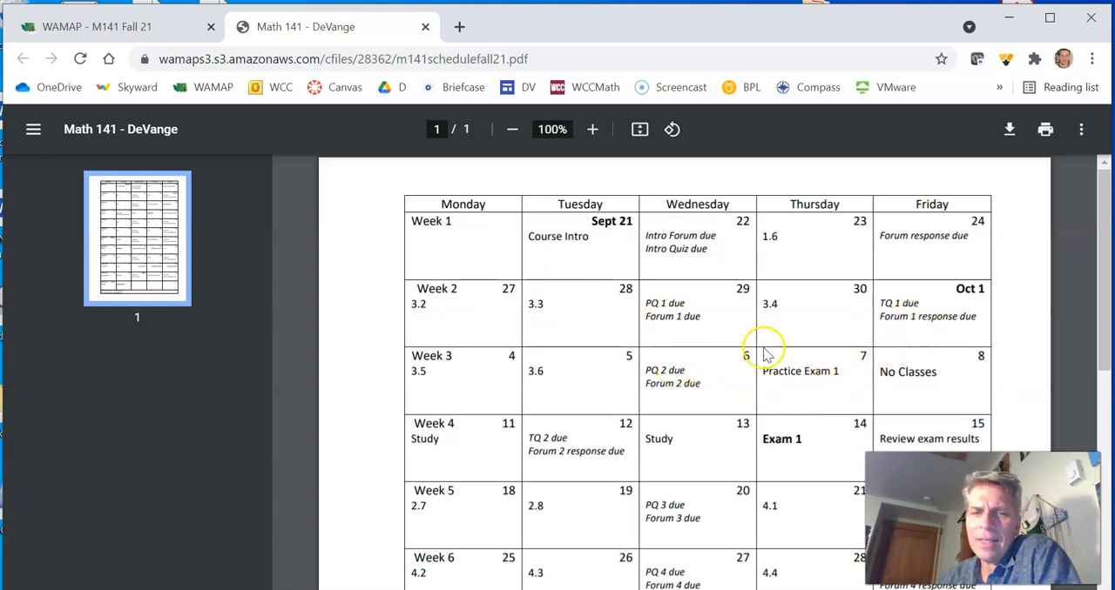
mouse_move(688, 461)
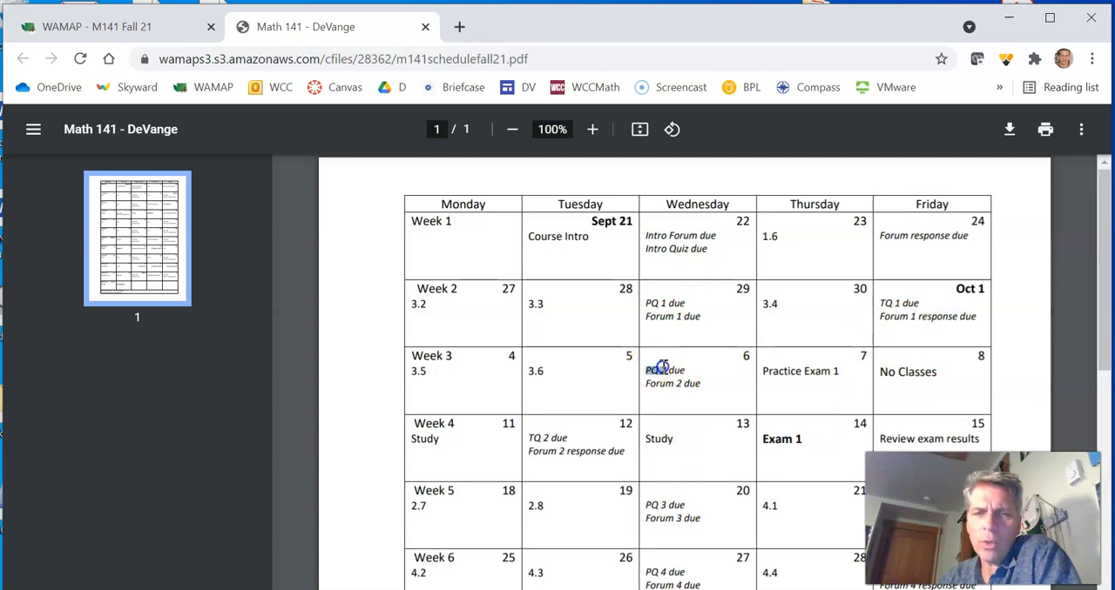
Highlight the exam entries in the course calendar and scroll through the schedule
double_click(664, 370)
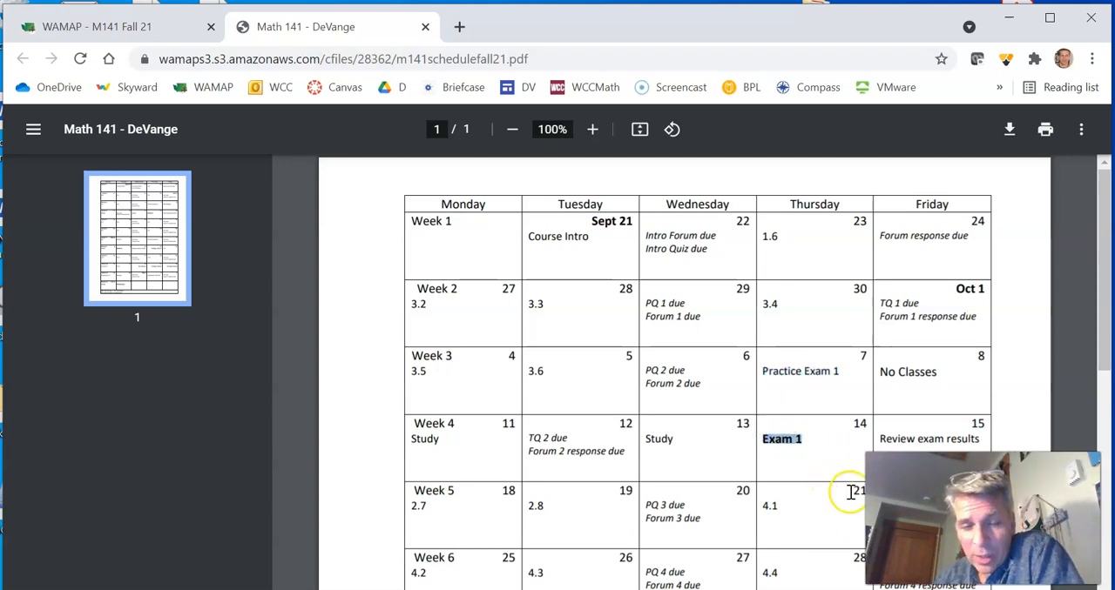
scroll("down", 3)
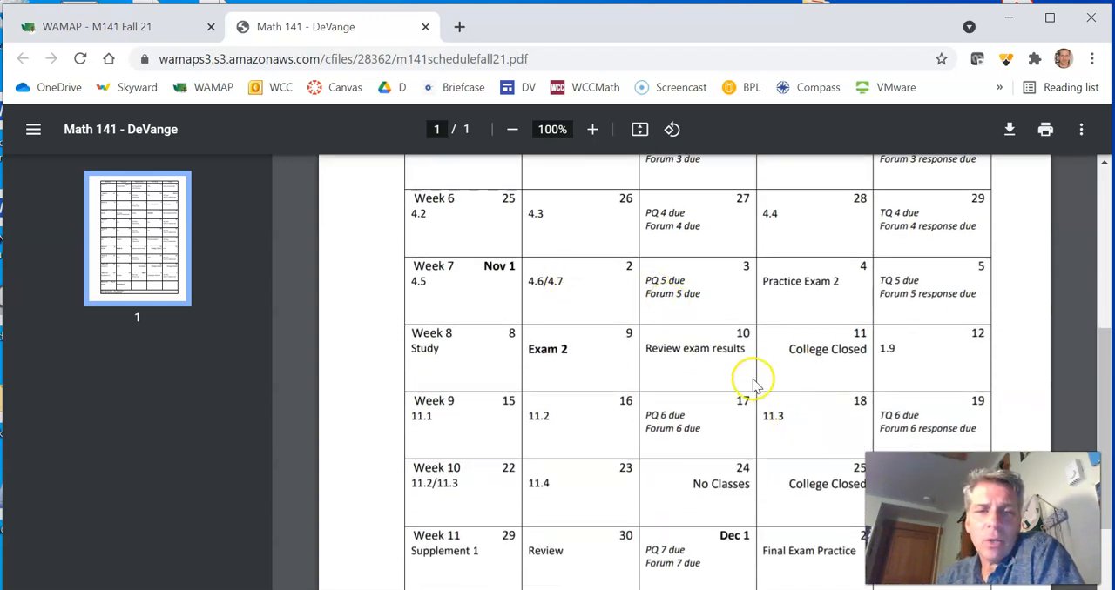
scroll("down", 3)
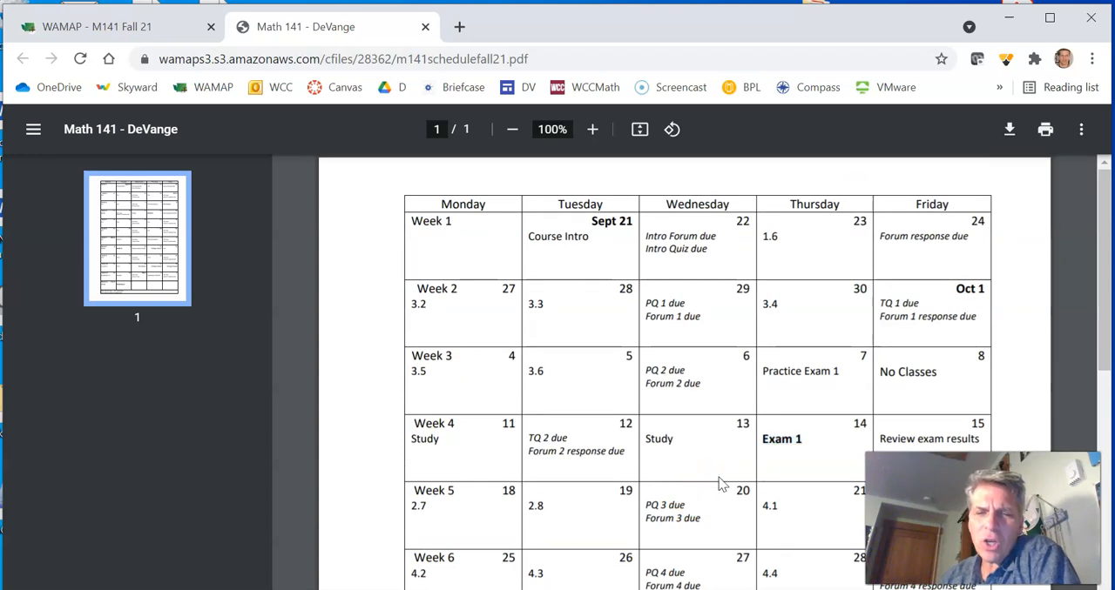
scroll("down", 3)
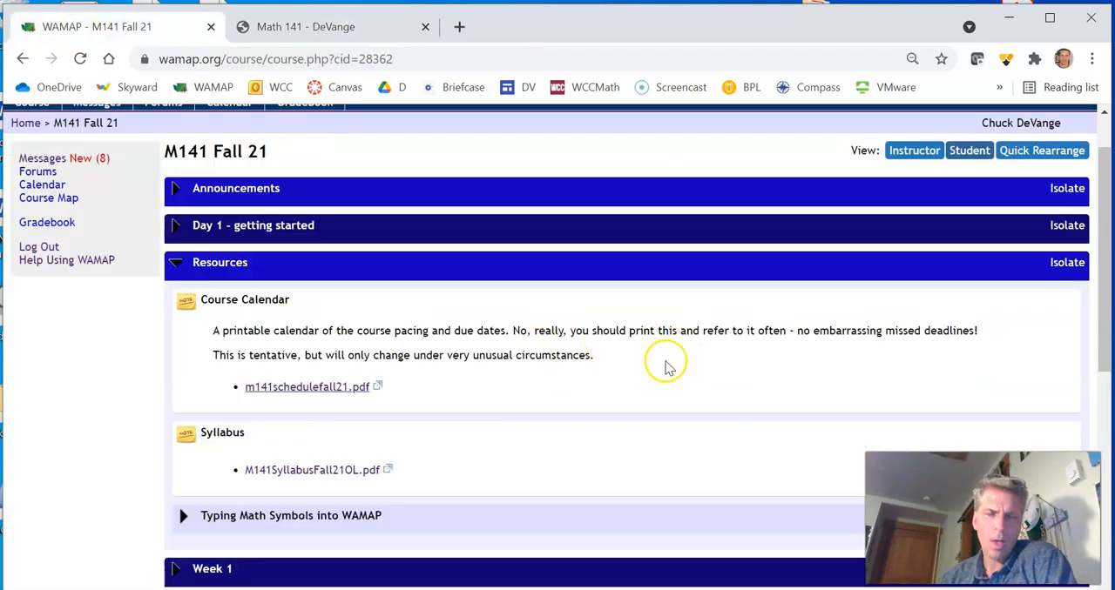
Collapse the Resources and Week 2 blocks on the course page
left_click(176, 262)
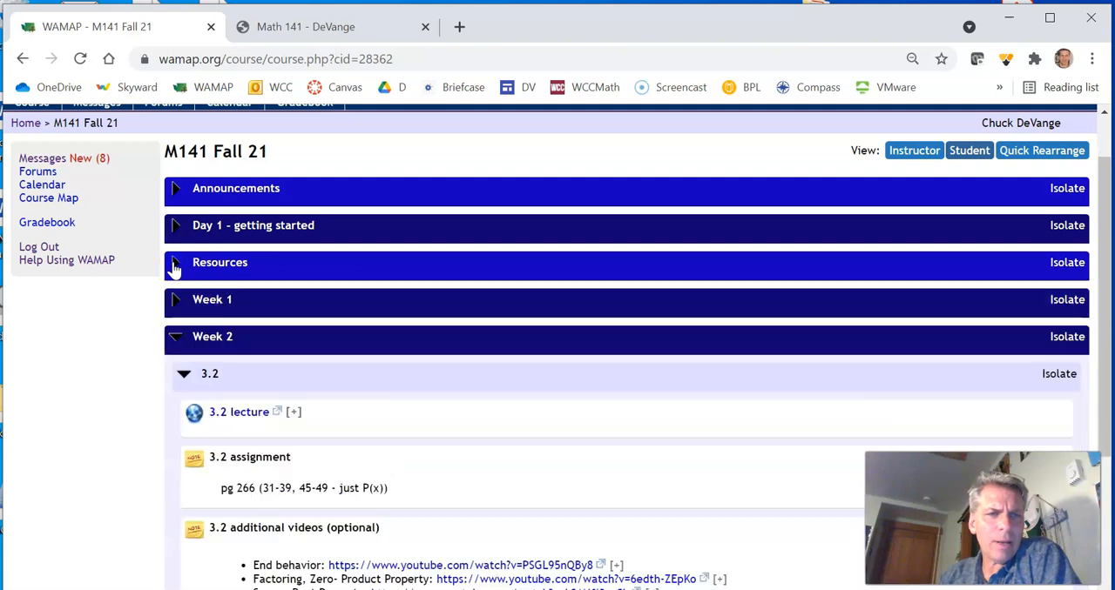
left_click(174, 337)
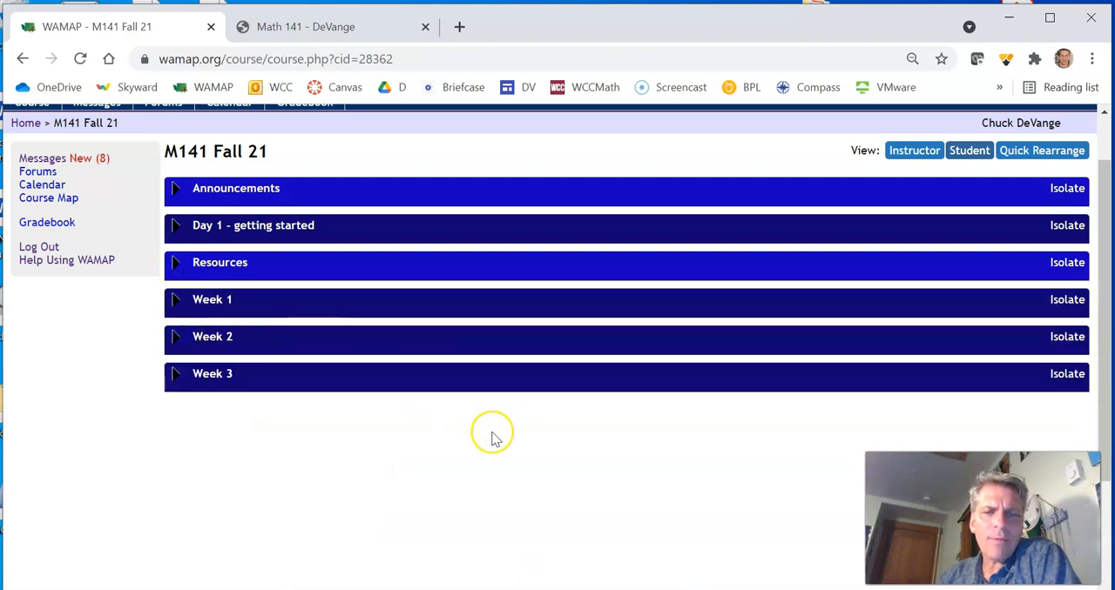
mouse_move(526, 445)
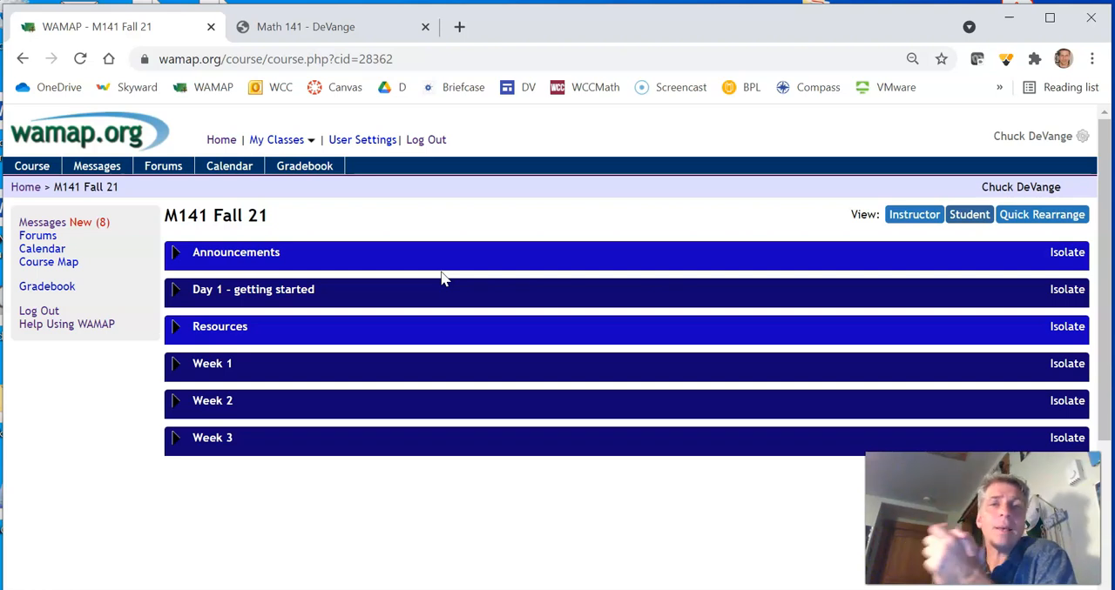
scroll("down", 3)
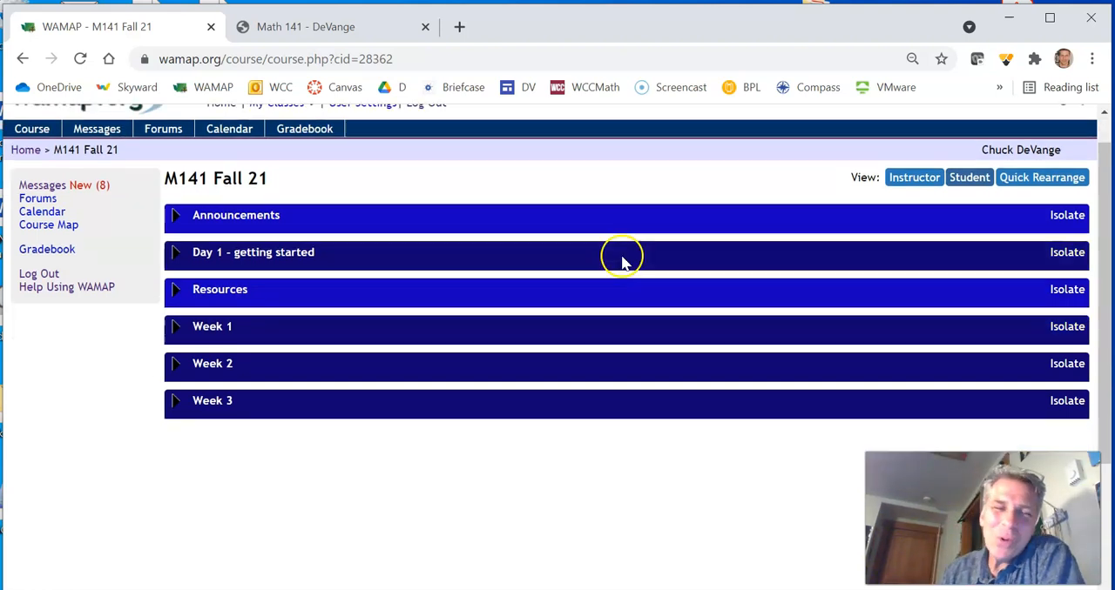